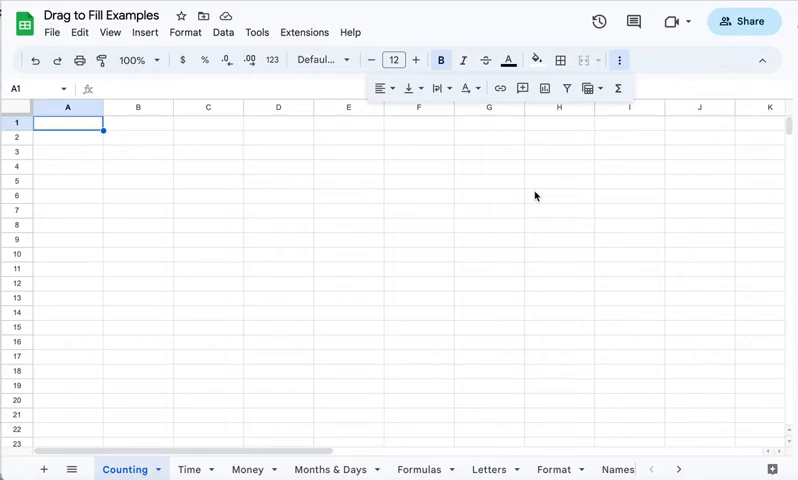
pyautogui.moveTo(47, 190)
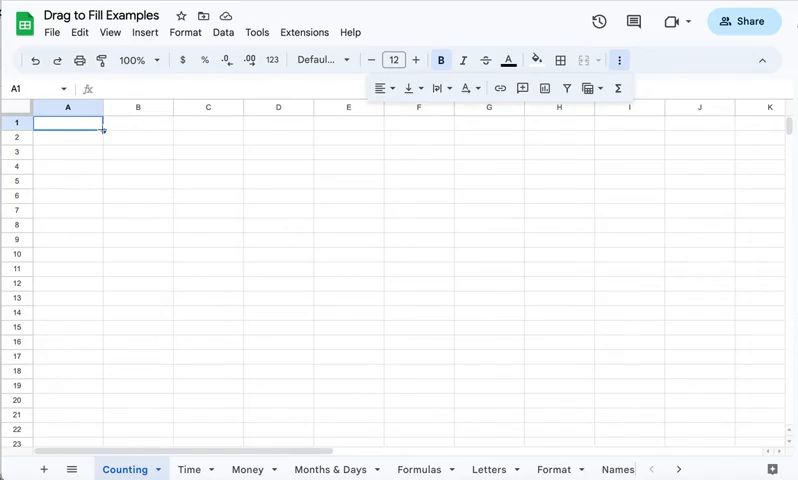
# Enter 1 and 2 in A1:A2 and extend the series to 20 in row 20.
pyautogui.moveTo(103, 130); pyautogui.dragTo(110, 331)
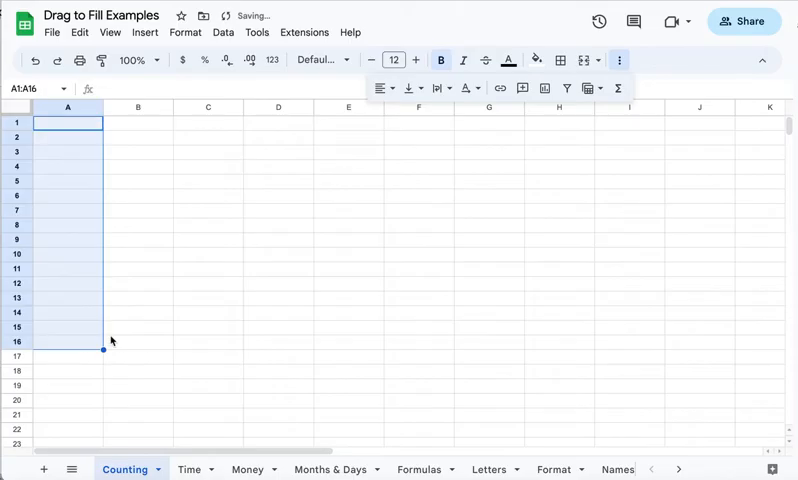
pyautogui.click(67, 122)
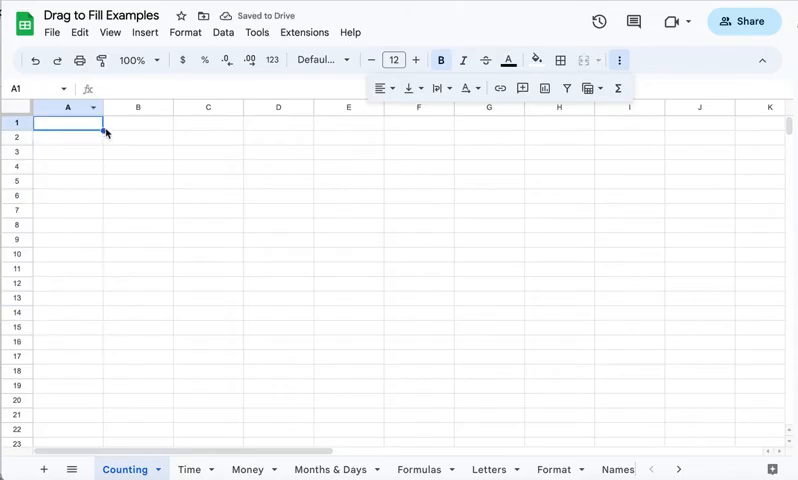
pyautogui.moveTo(103, 131); pyautogui.dragTo(280, 131)
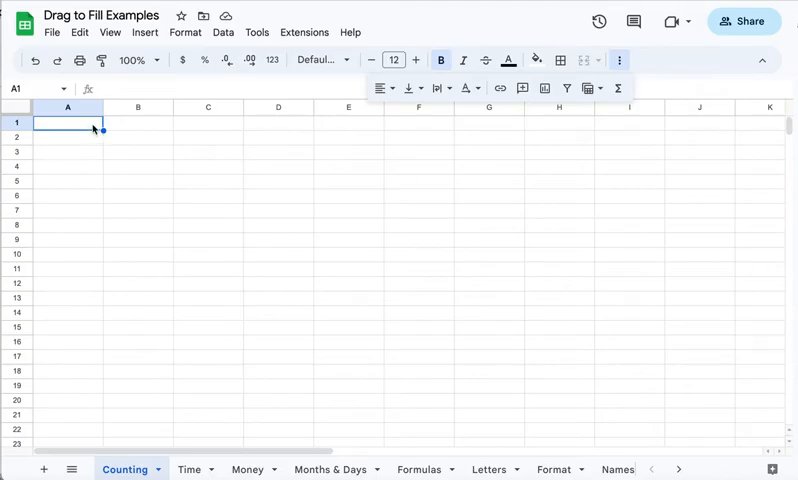
pyautogui.write('1')
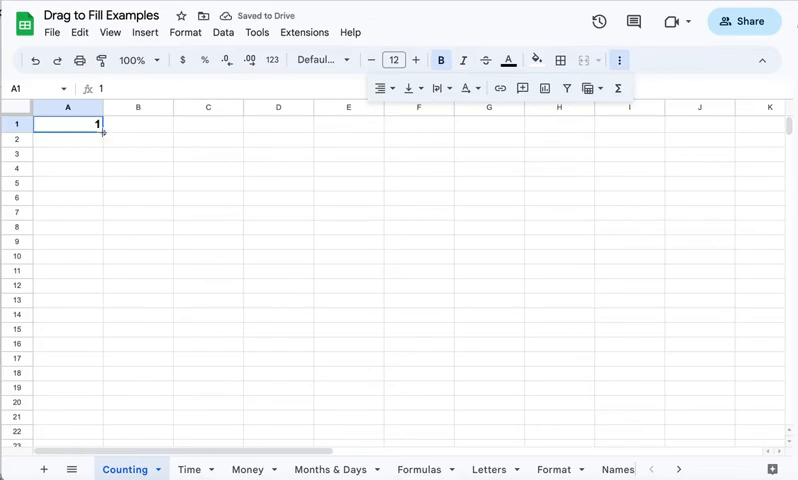
pyautogui.moveTo(101, 131); pyautogui.dragTo(106, 385)
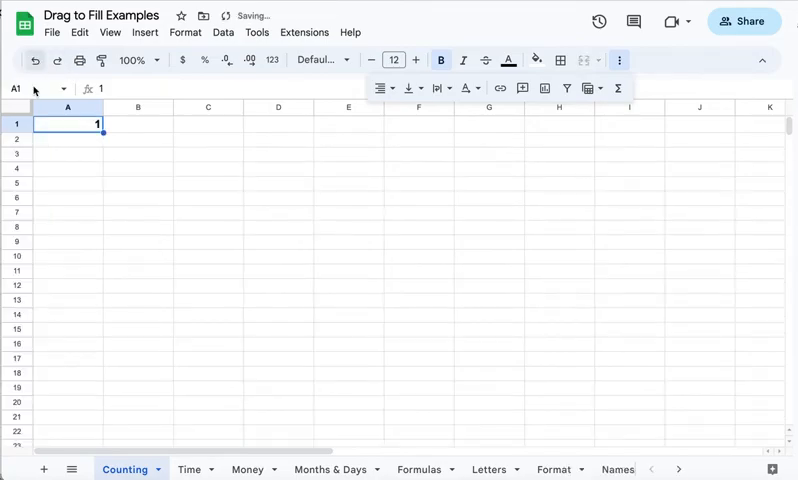
pyautogui.click(67, 138)
pyautogui.write('2')
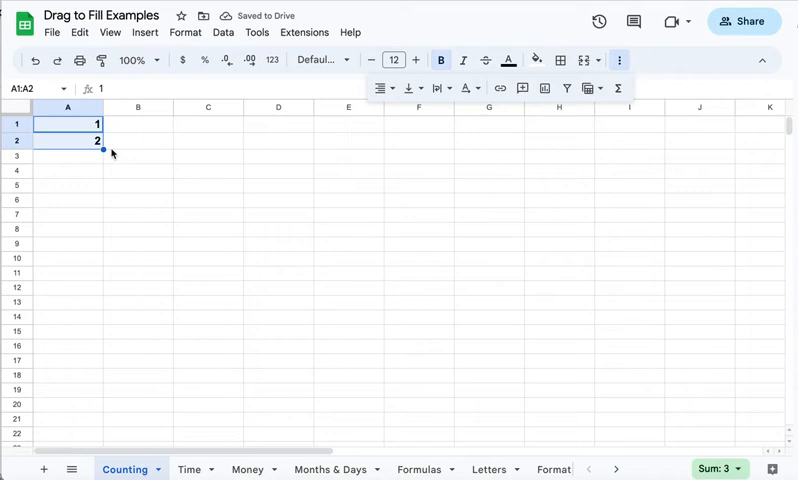
pyautogui.moveTo(103, 150); pyautogui.dragTo(103, 193)
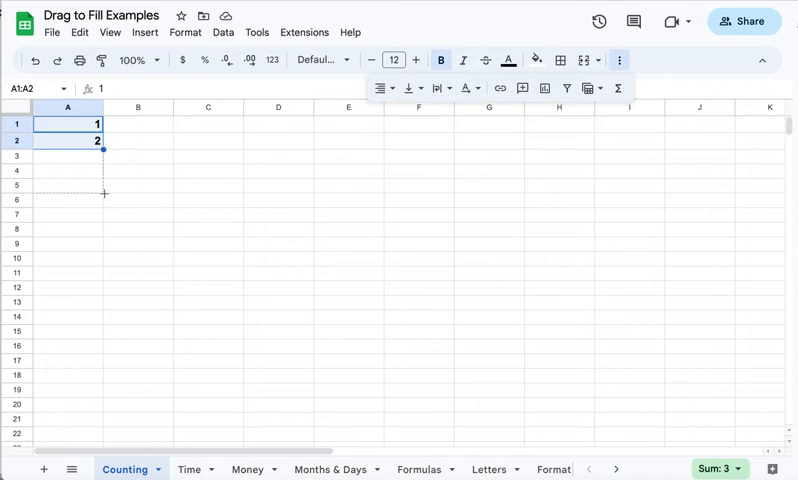
pyautogui.moveTo(104, 193); pyautogui.dragTo(90, 411)
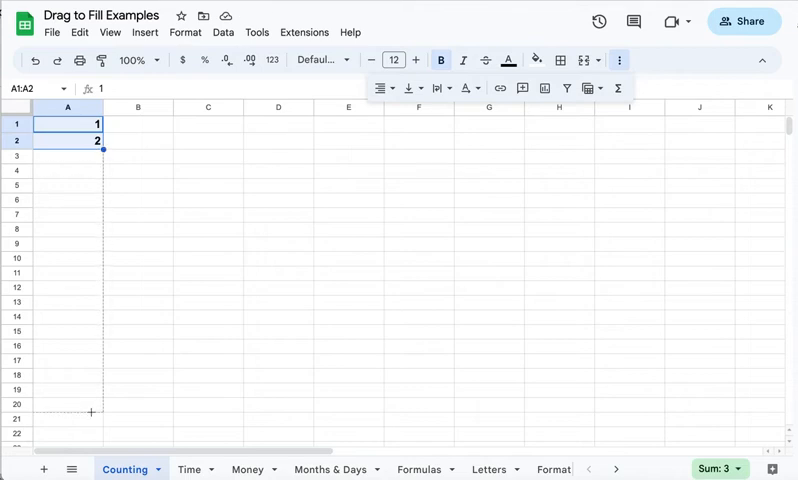
pyautogui.moveTo(90, 141); pyautogui.dragTo(90, 441)
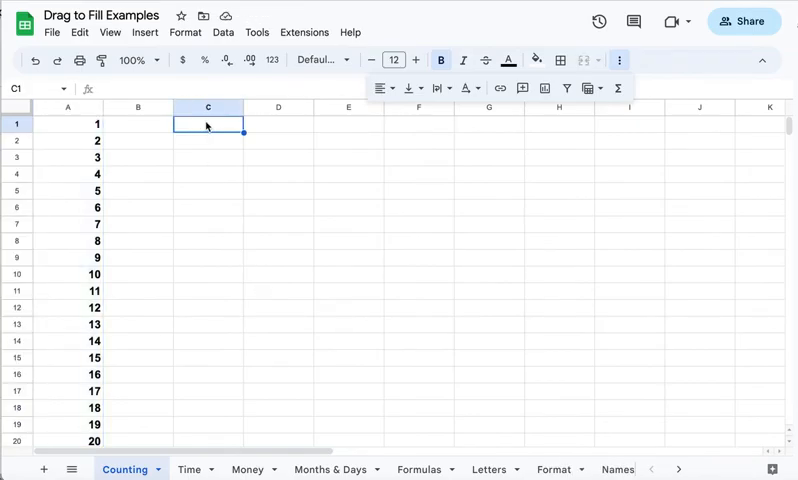
# Enter 2 and 4 in C1:C2 and extend the even-number series down column C.
pyautogui.write('2')
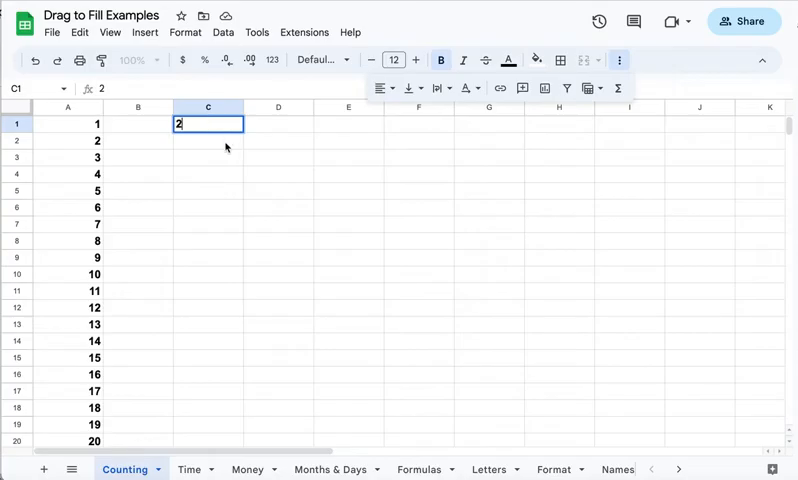
pyautogui.write('4')
pyautogui.click(208, 157)
pyautogui.write('6')
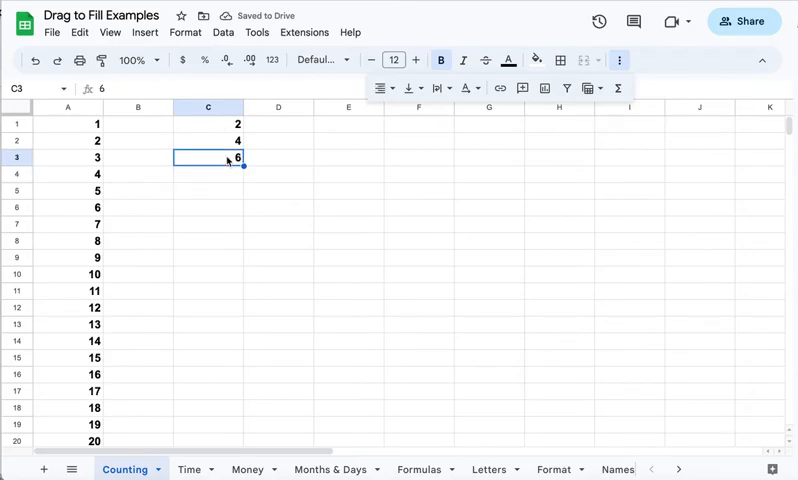
pyautogui.press('Delete')
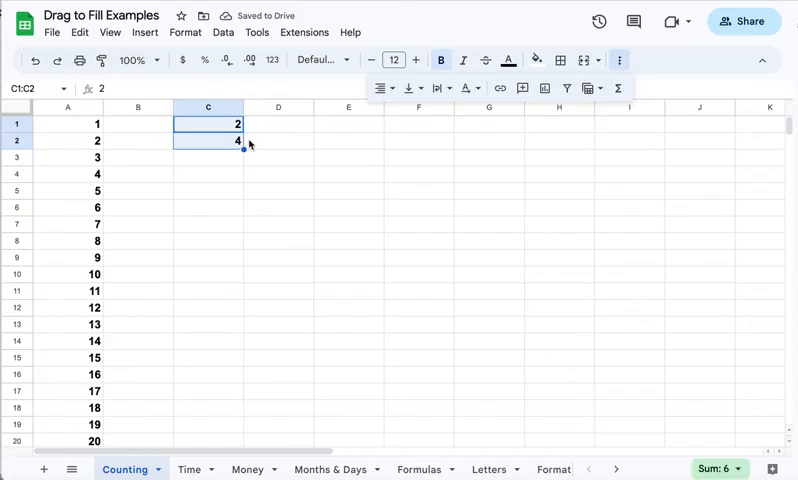
pyautogui.moveTo(243, 148); pyautogui.dragTo(237, 343)
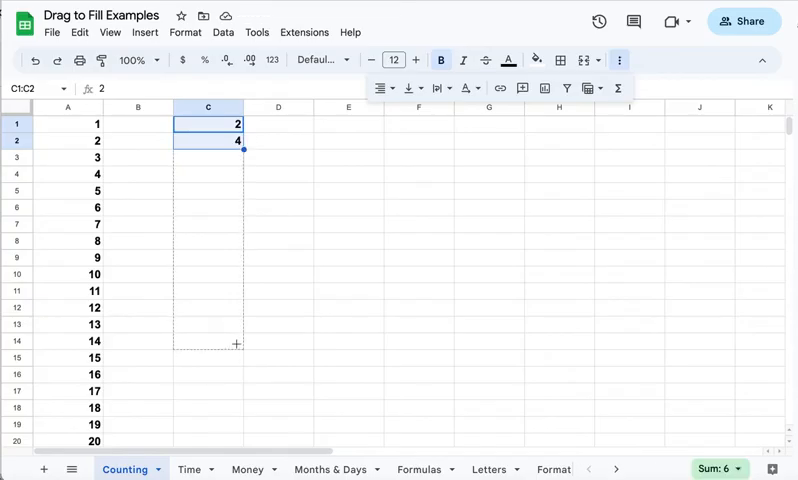
pyautogui.moveTo(245, 148); pyautogui.dragTo(245, 432)
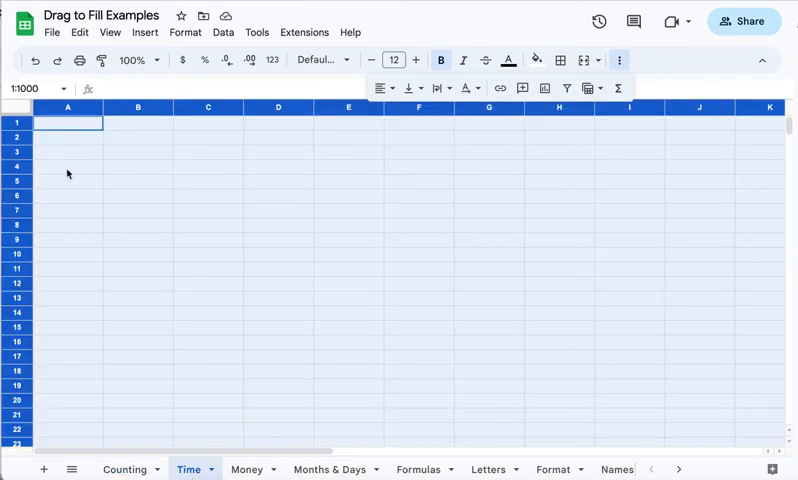
# Enter 1:00 and 2:00 in A1:A2 and extend the hourly times to 20:00.
pyautogui.click(67, 122)
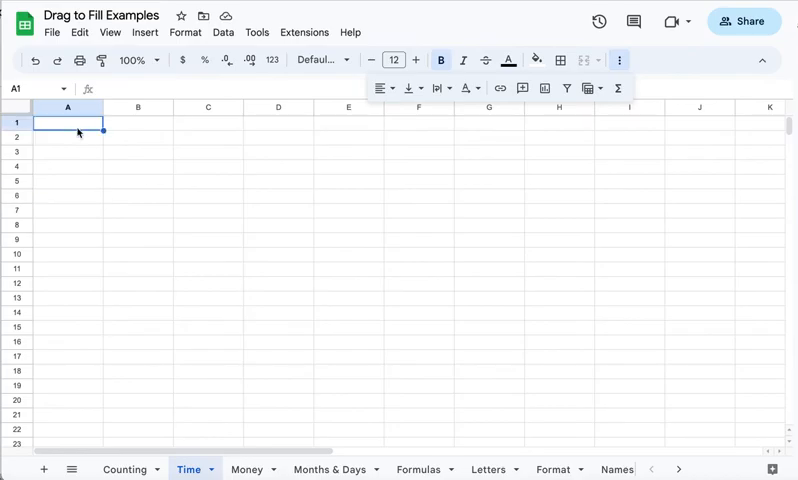
pyautogui.write('1:00')
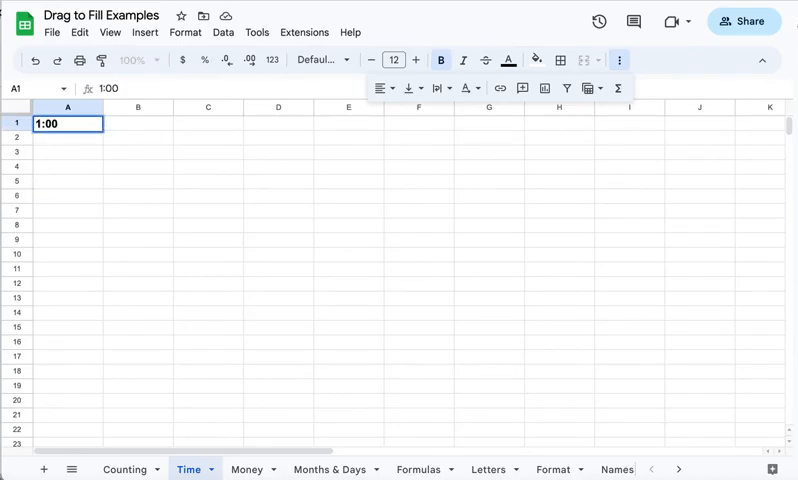
pyautogui.press('enter')
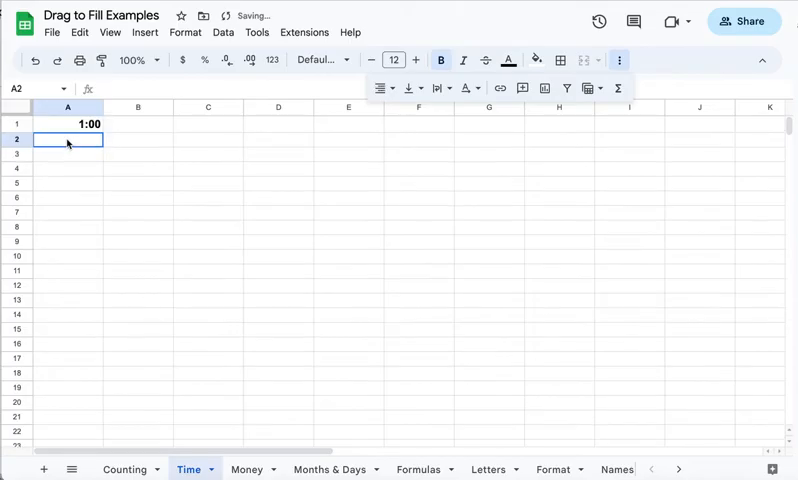
pyautogui.write('2')
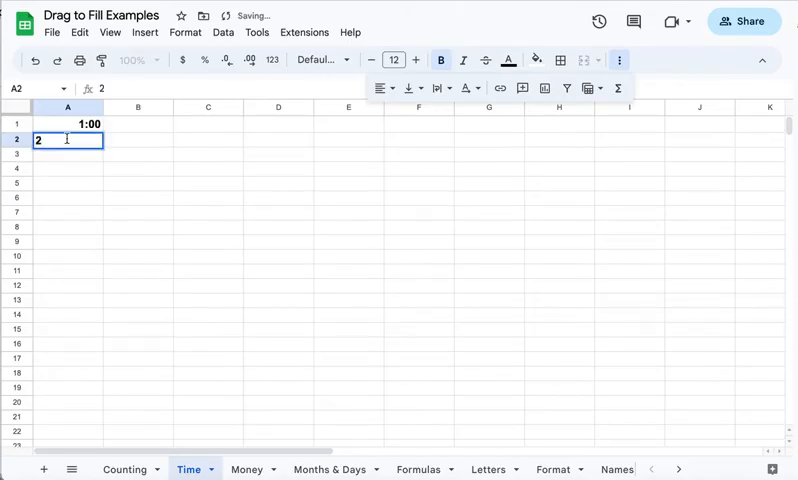
pyautogui.write(':00')
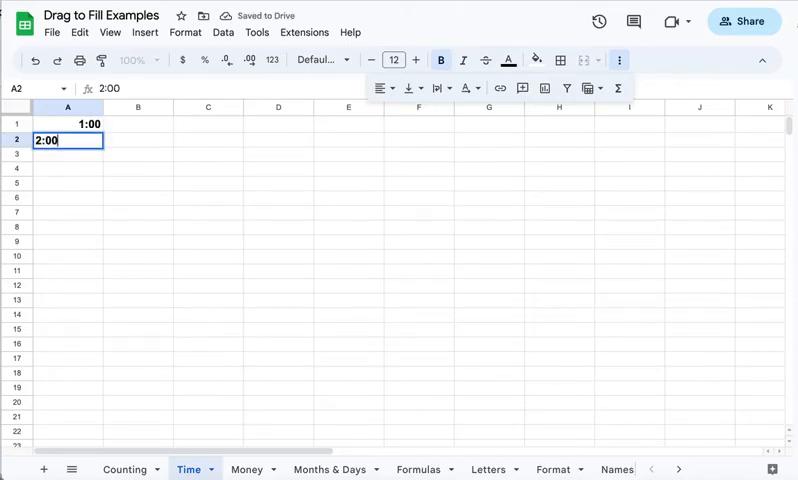
pyautogui.press('enter')
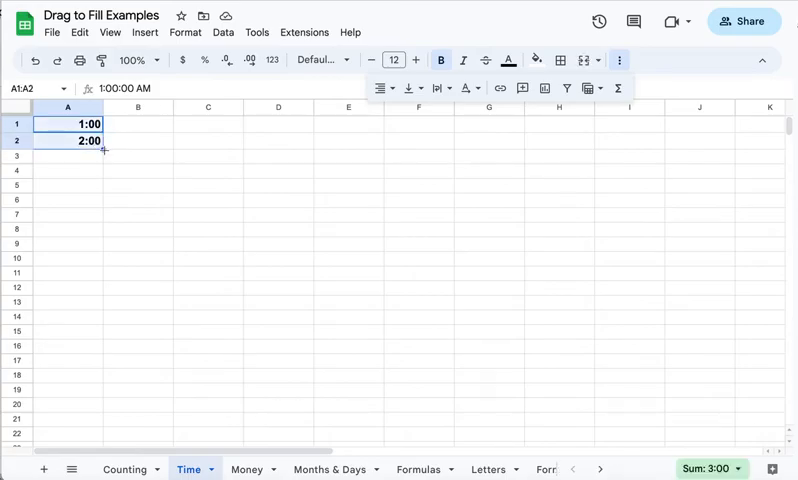
pyautogui.moveTo(103, 150); pyautogui.dragTo(90, 414)
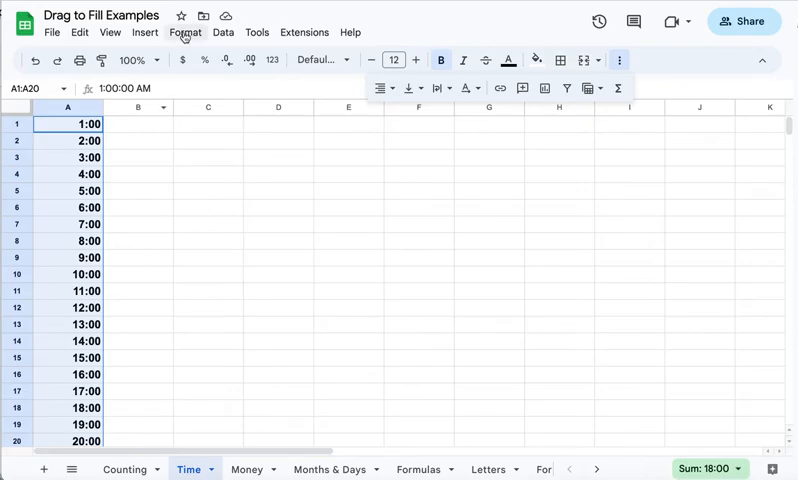
# Apply a custom Hour:Minute AM/PM format to the times in A1:A20.
pyautogui.click(185, 32)
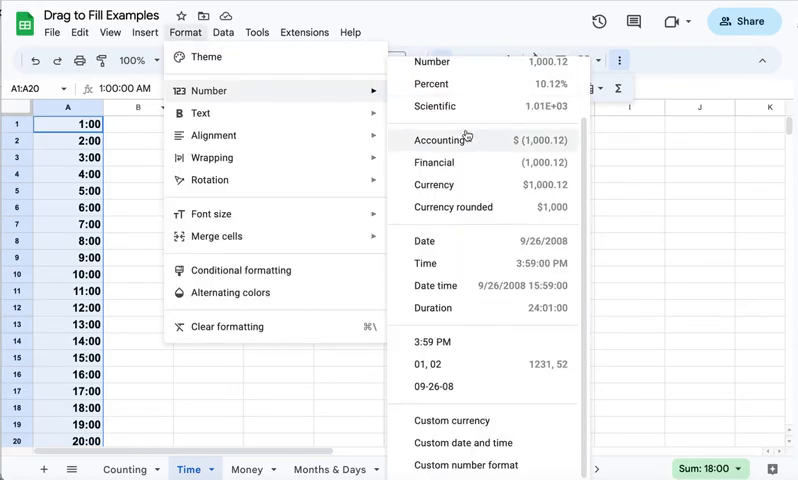
pyautogui.moveTo(471, 263)
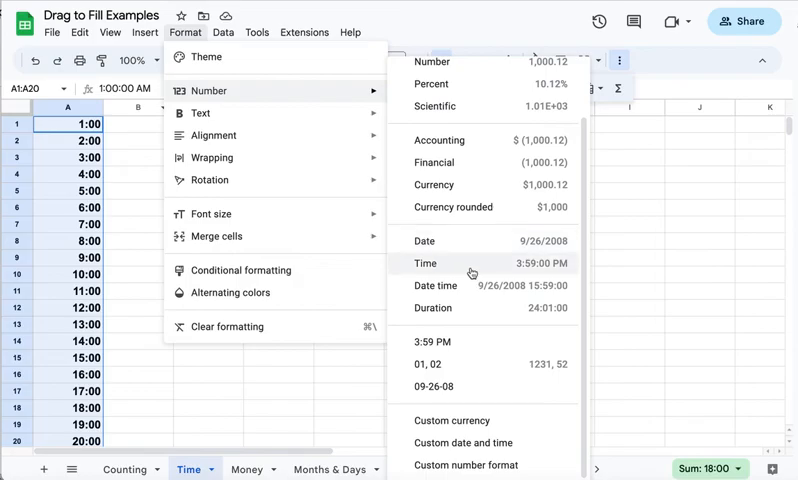
pyautogui.moveTo(463, 442)
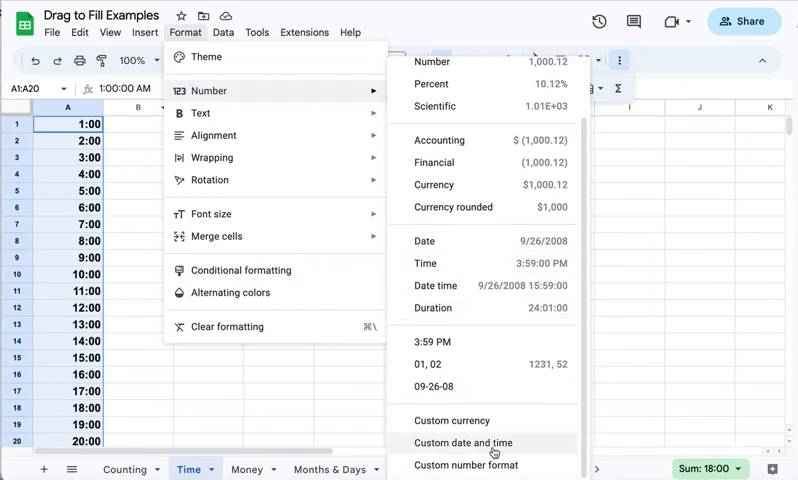
pyautogui.click(463, 442)
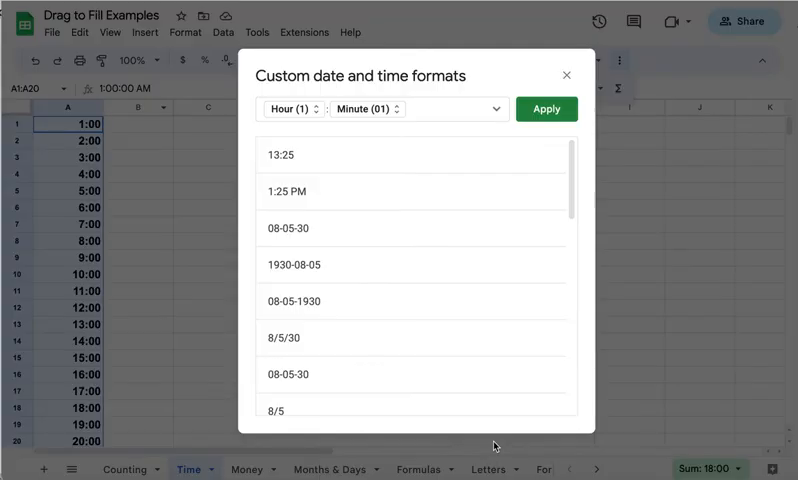
pyautogui.scroll(-3)
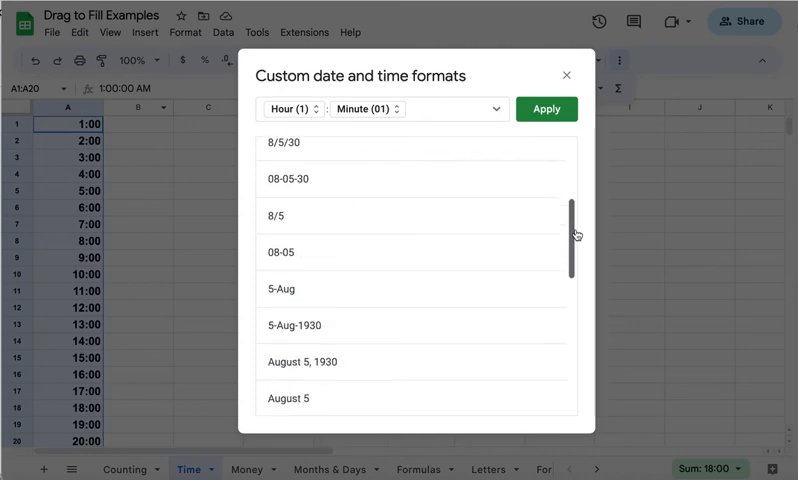
pyautogui.scroll(-3)
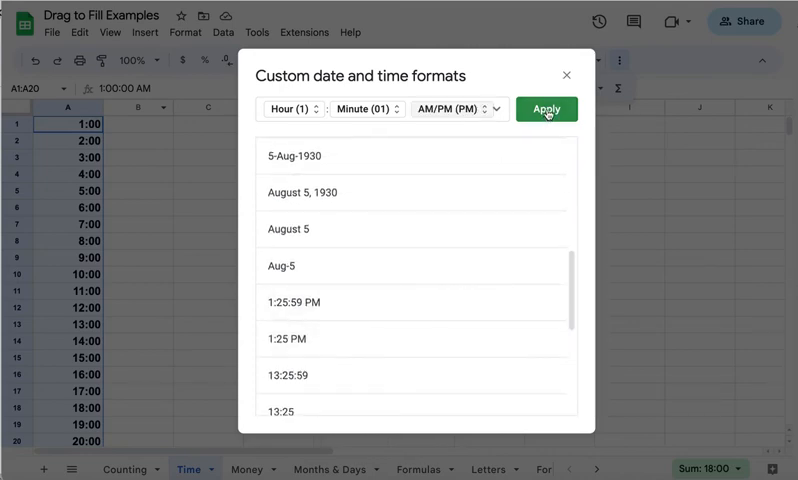
pyautogui.click(546, 109)
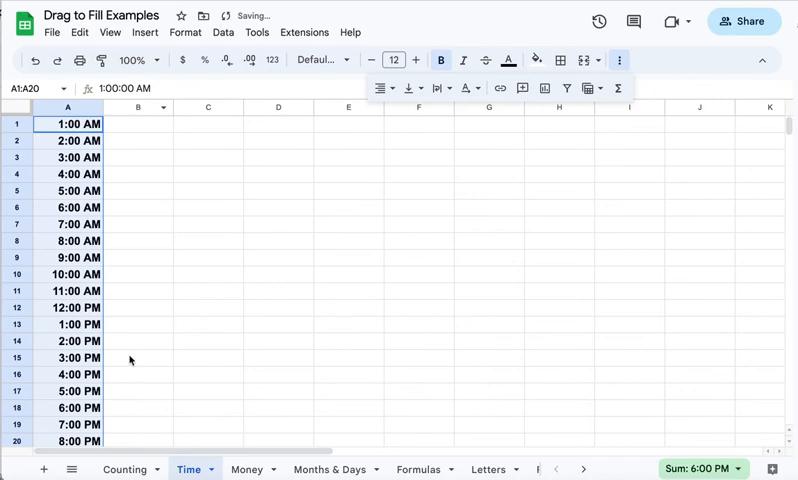
pyautogui.click(138, 358)
pyautogui.write('8')
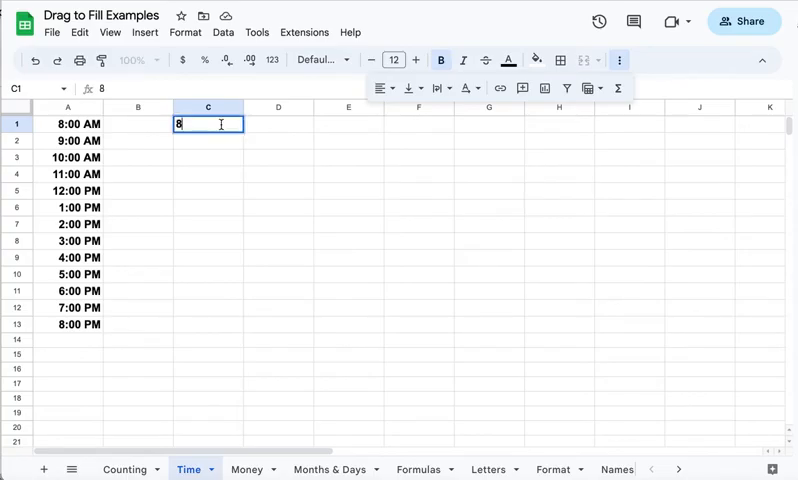
# Type the start times 8:00 in C1 and 8:15 in D1.
pyautogui.write(':00')
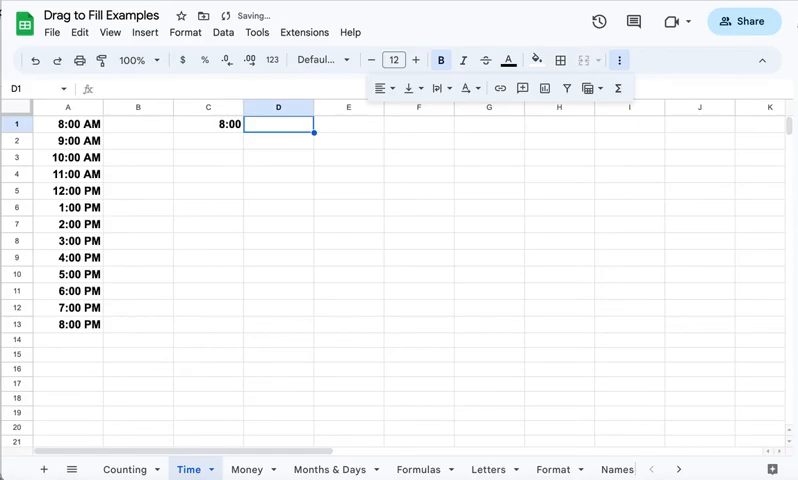
pyautogui.write('8:15')
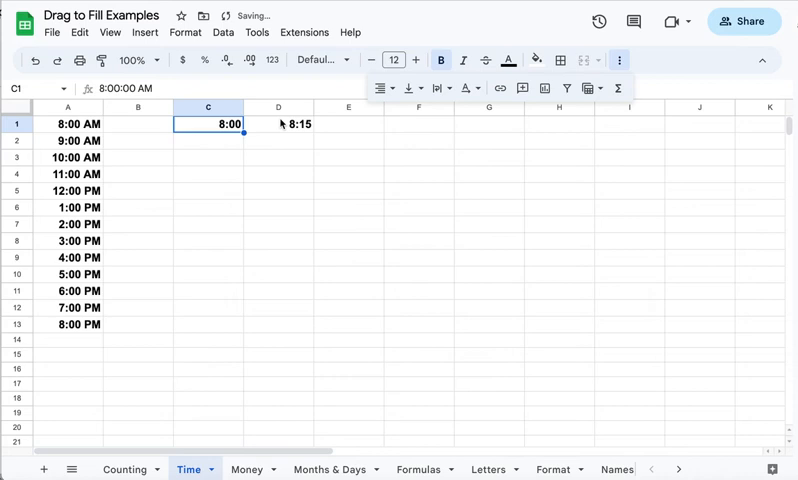
# Format C1:D1 as h:mm AM/PM and extend the quarter-hours across to 9:45 AM in J1.
pyautogui.click(185, 32)
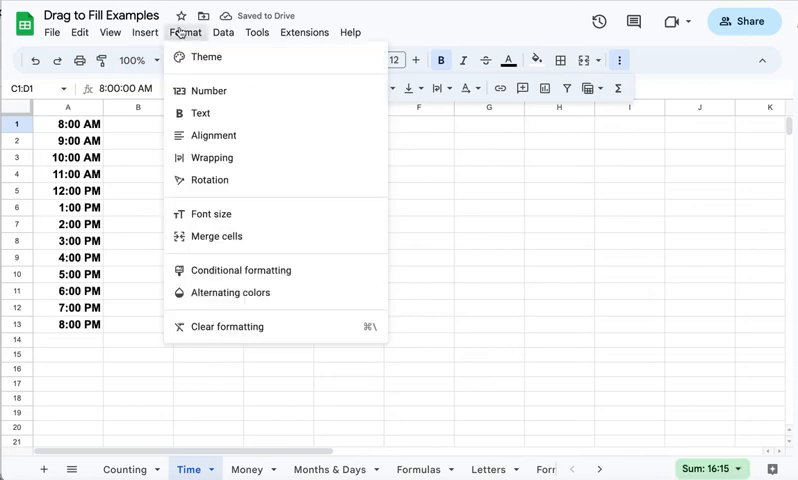
pyautogui.click(209, 90)
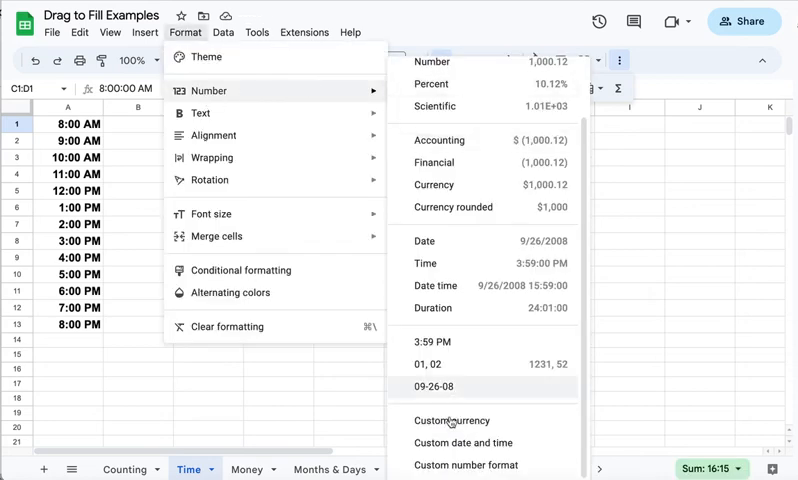
pyautogui.click(463, 442)
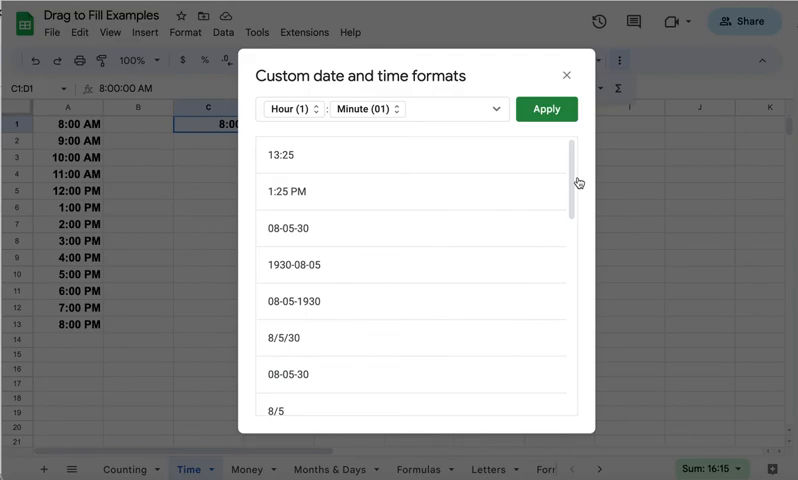
pyautogui.scroll(-3)
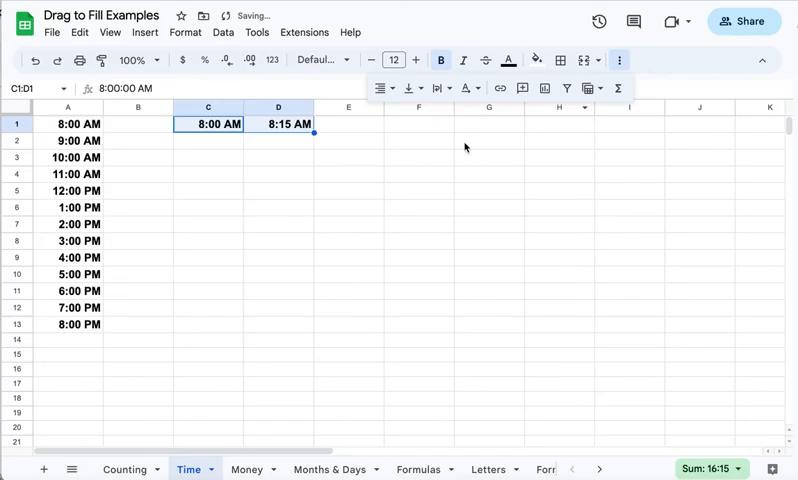
pyautogui.moveTo(313, 135); pyautogui.dragTo(508, 124)
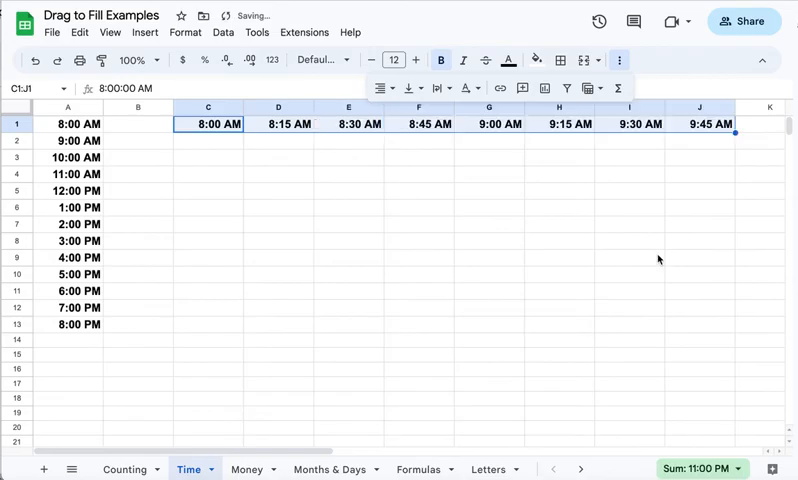
pyautogui.moveTo(433, 270)
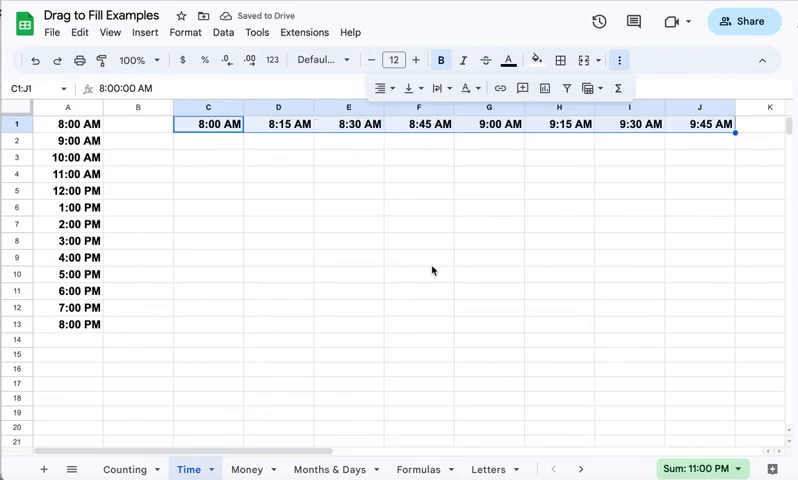
pyautogui.moveTo(255, 392)
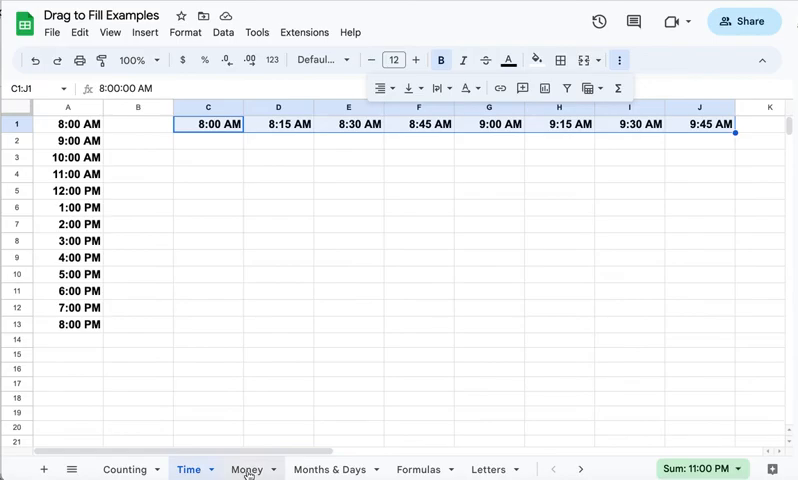
# On the Money sheet, format A1:A2 as currency and fill column A to $5.00.
pyautogui.click(246, 469)
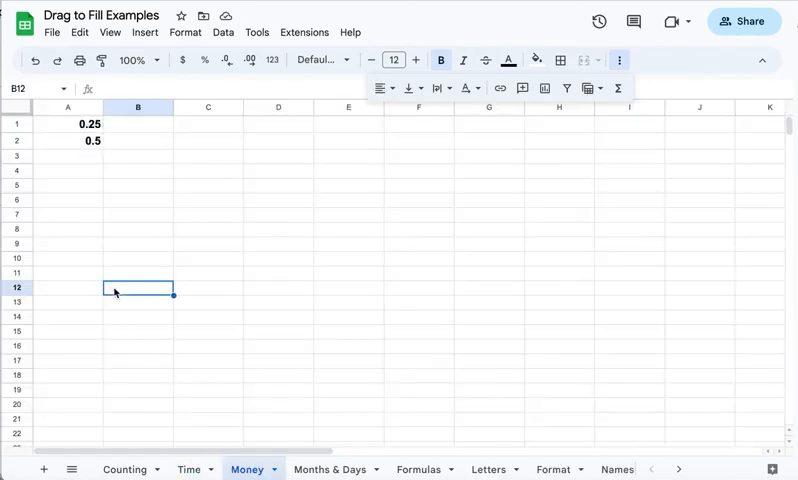
pyautogui.moveTo(89, 157)
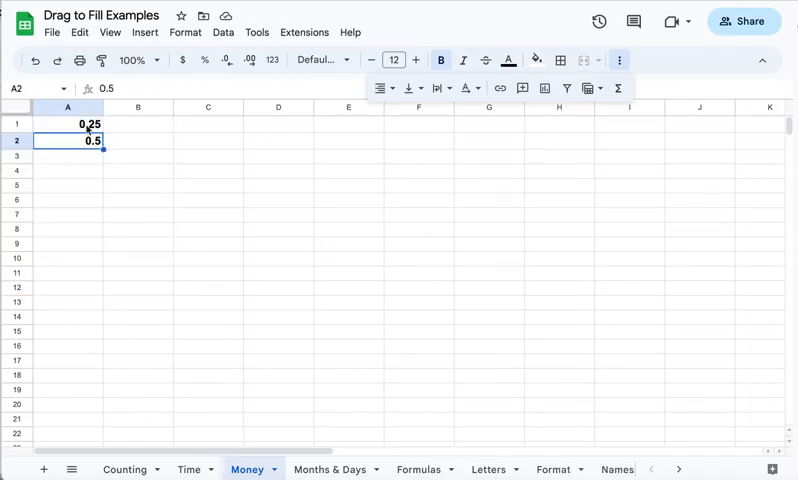
pyautogui.click(185, 32)
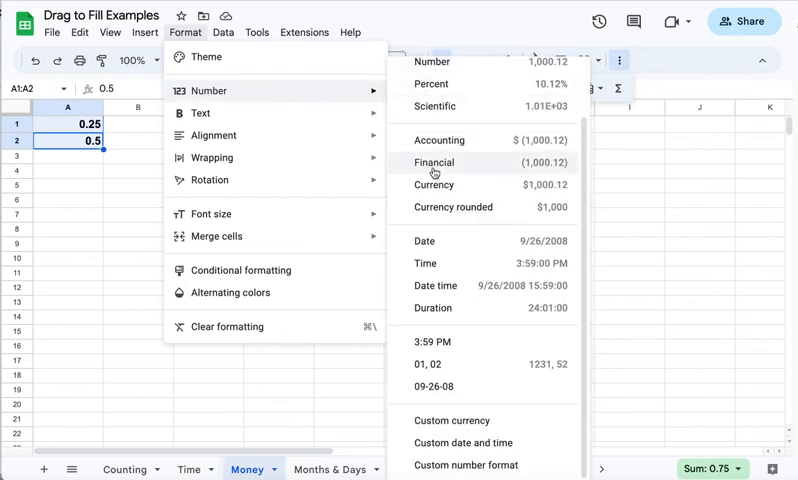
pyautogui.click(434, 184)
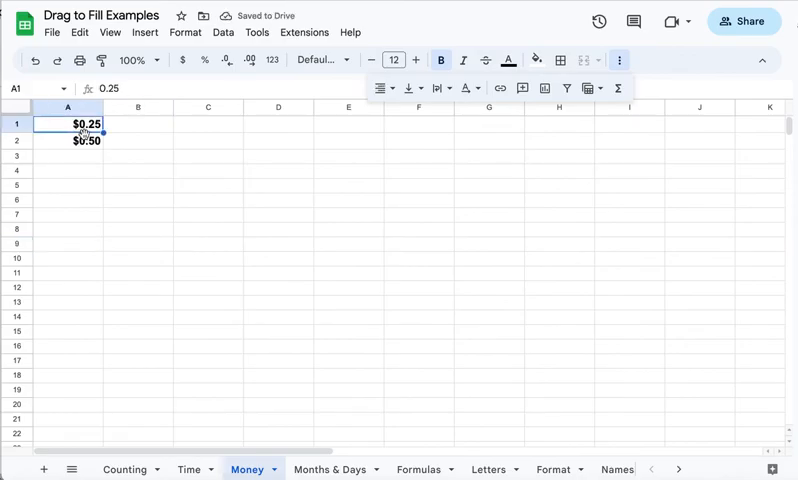
pyautogui.moveTo(85, 124); pyautogui.dragTo(85, 140)
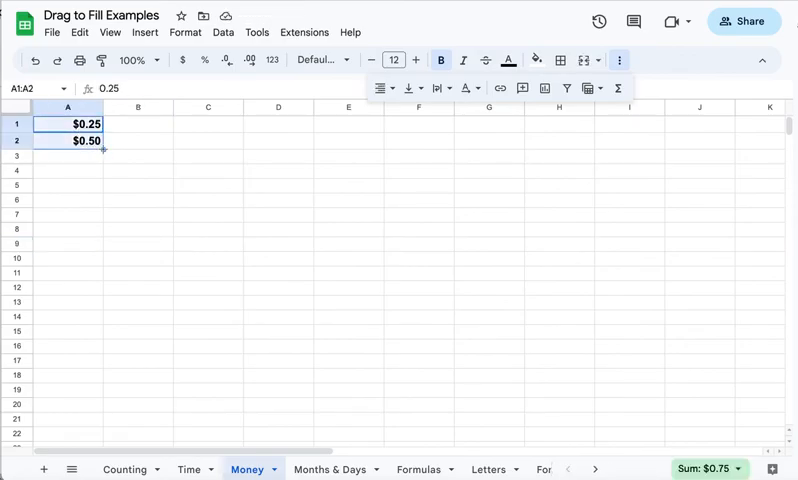
pyautogui.moveTo(103, 148); pyautogui.dragTo(95, 406)
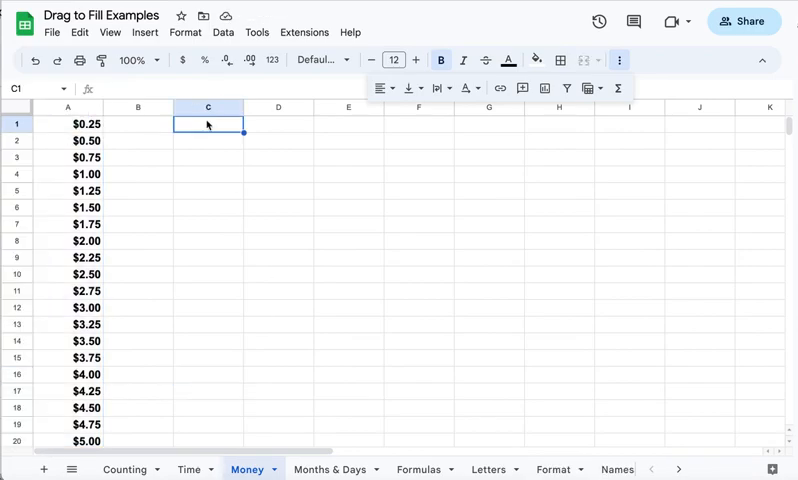
# Enter .33 and .66 in C1:C2, format as currency, and fill to $6.60 in C20.
pyautogui.doubleClick(207, 123)
pyautogui.write('.33')
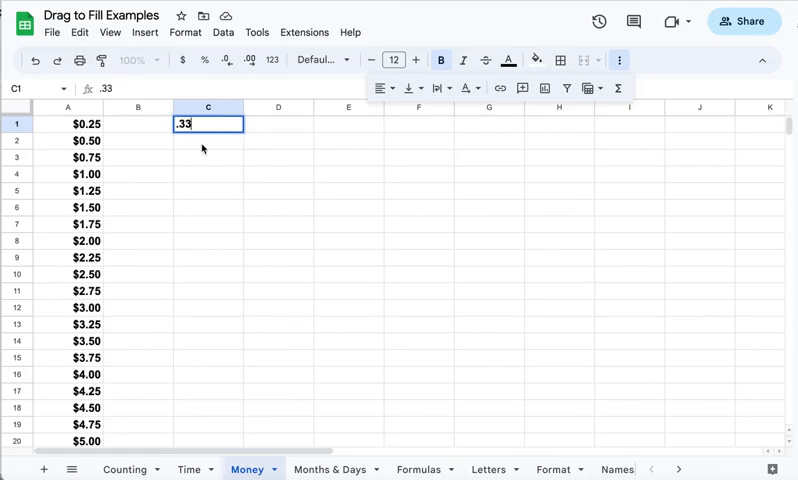
pyautogui.press('enter')
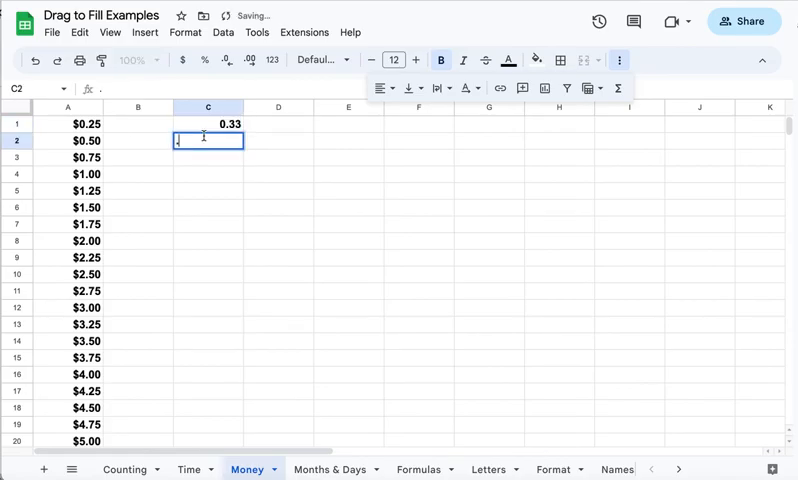
pyautogui.write('.66')
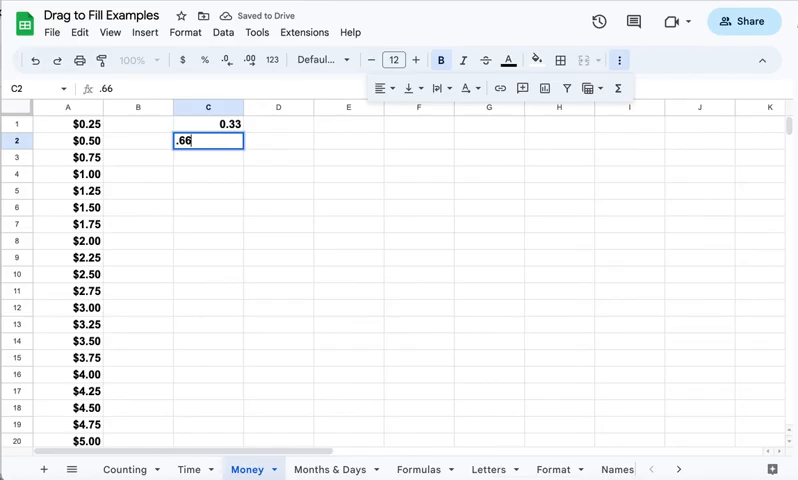
pyautogui.press('enter')
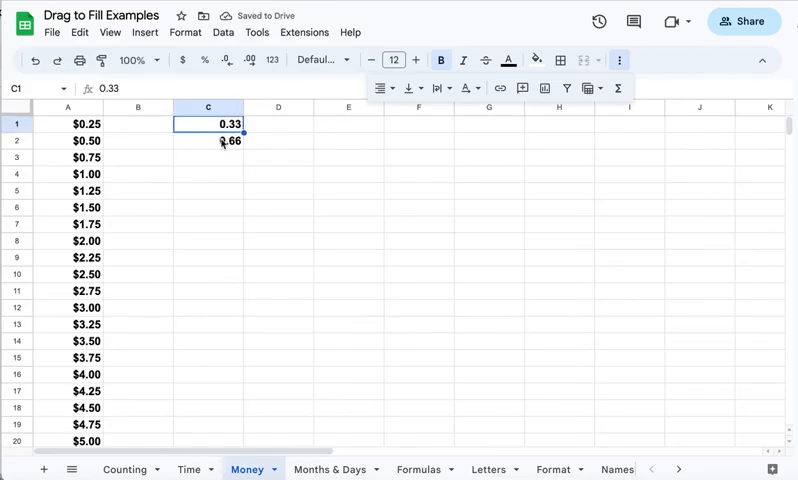
pyautogui.moveTo(207, 123); pyautogui.dragTo(207, 140)
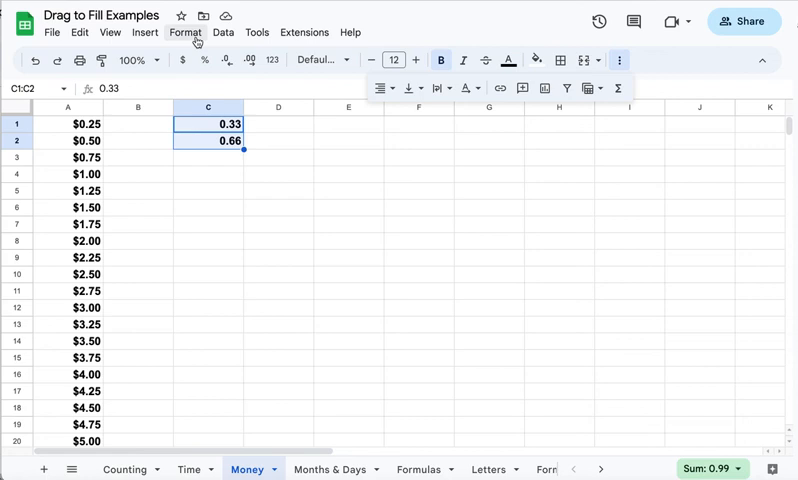
pyautogui.click(185, 32)
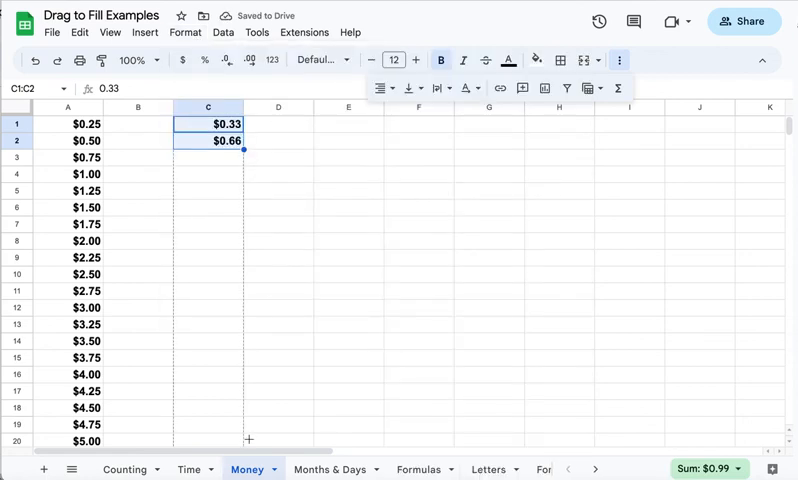
pyautogui.moveTo(243, 143); pyautogui.dragTo(243, 441)
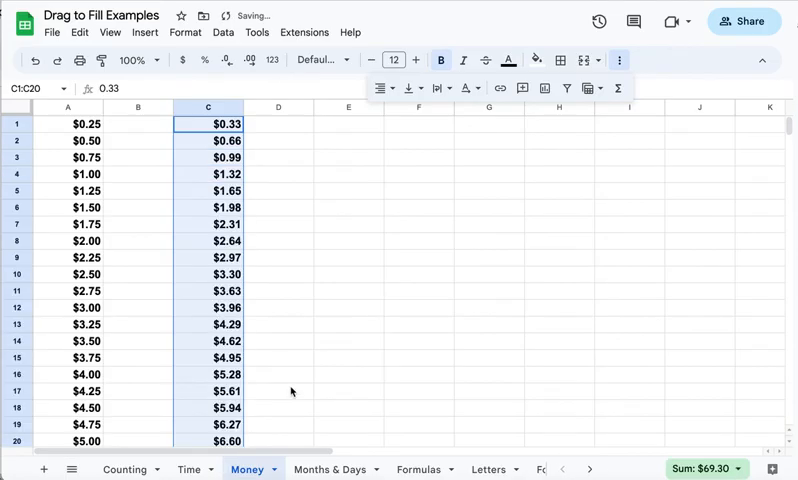
pyautogui.moveTo(64, 412)
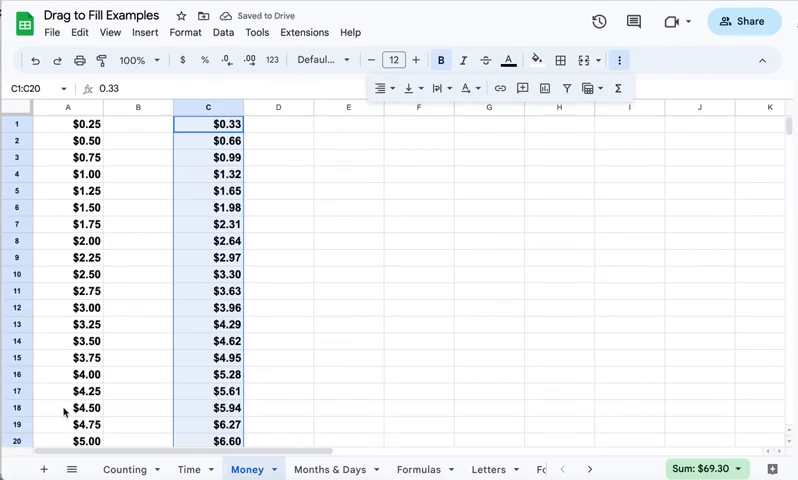
pyautogui.moveTo(277, 397)
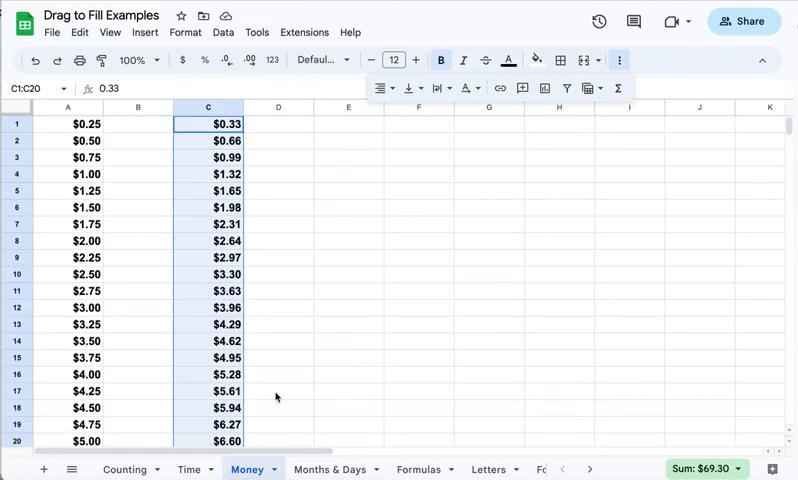
pyautogui.moveTo(313, 428)
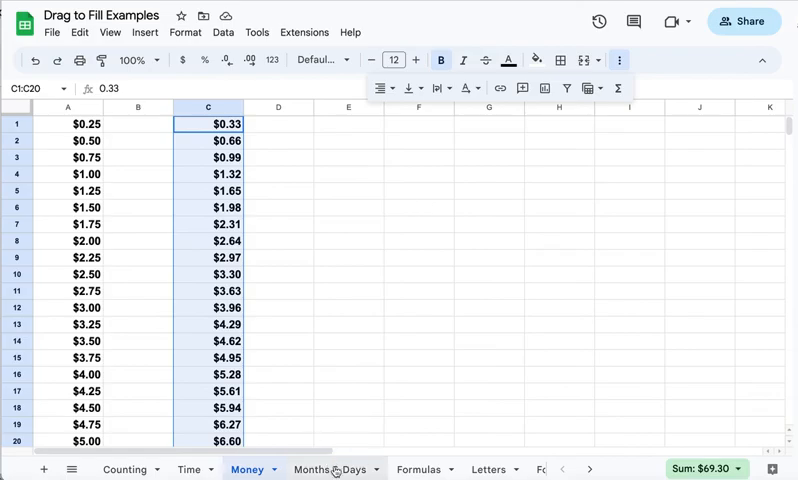
# Fill column A of Months & Days with repeating month names down to row 19.
pyautogui.click(330, 469)
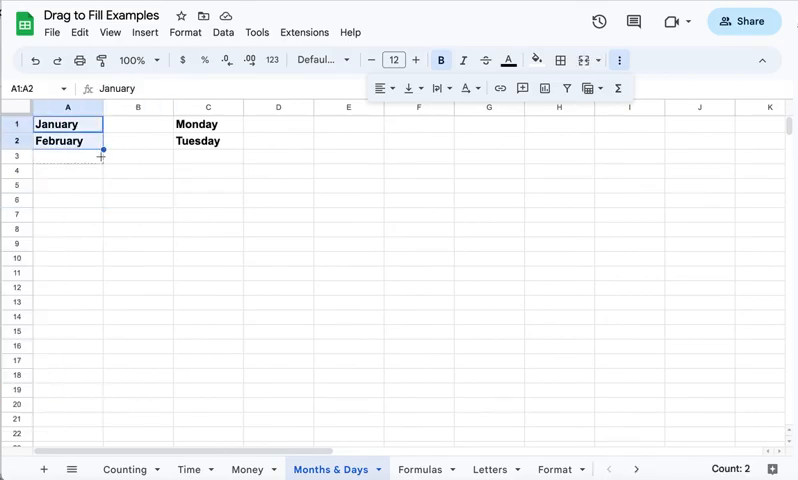
pyautogui.moveTo(101, 155); pyautogui.dragTo(101, 311)
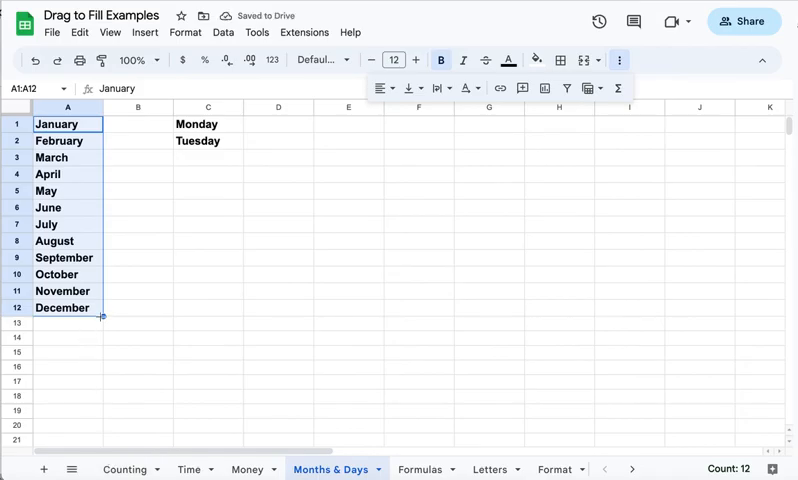
pyautogui.moveTo(103, 316); pyautogui.dragTo(103, 431)
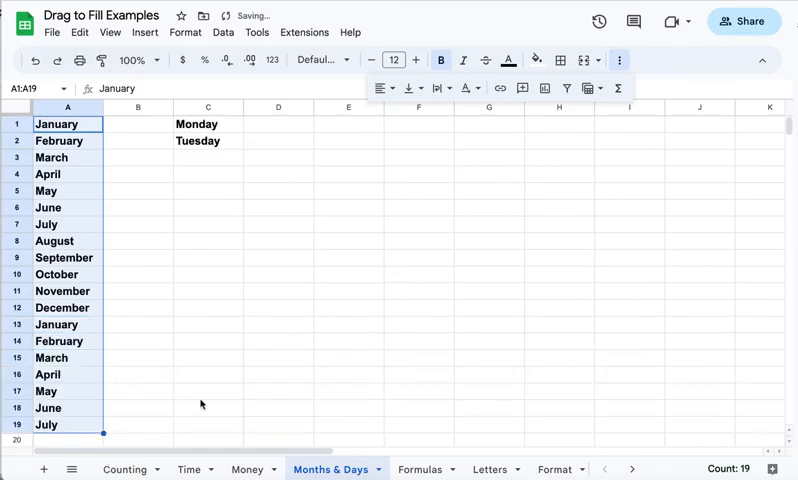
# Fill column C with weekday names repeating Monday to Sunday twice, to row 14.
pyautogui.click(207, 123)
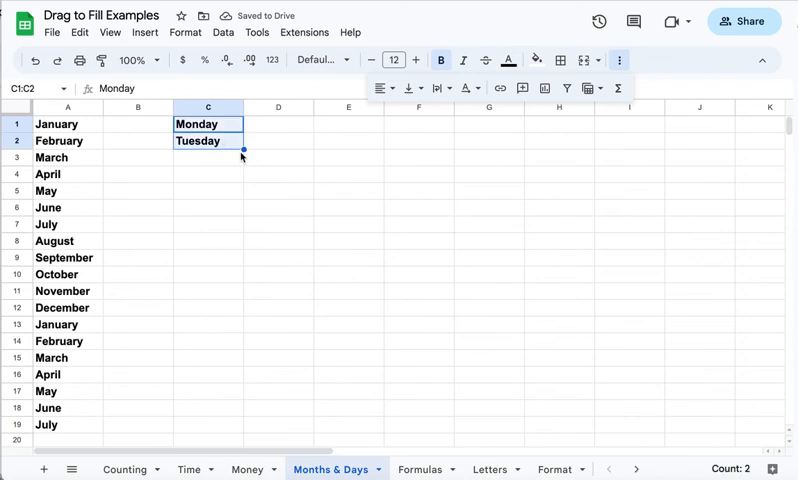
pyautogui.moveTo(242, 151); pyautogui.dragTo(242, 224)
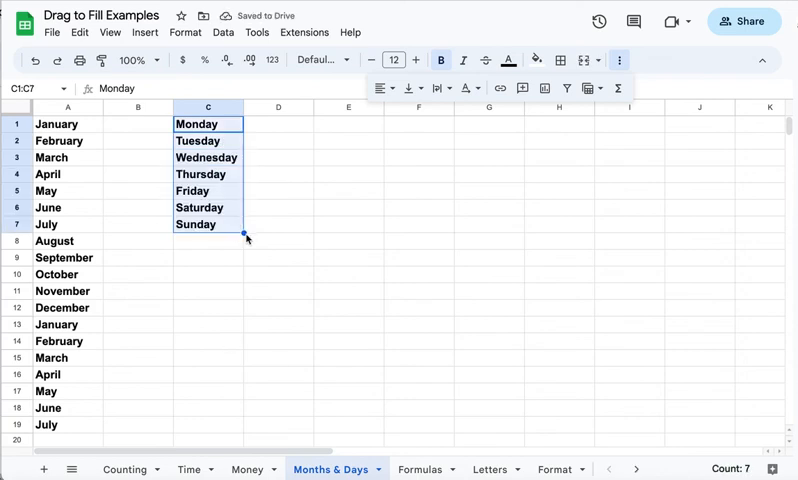
pyautogui.moveTo(244, 231); pyautogui.dragTo(244, 348)
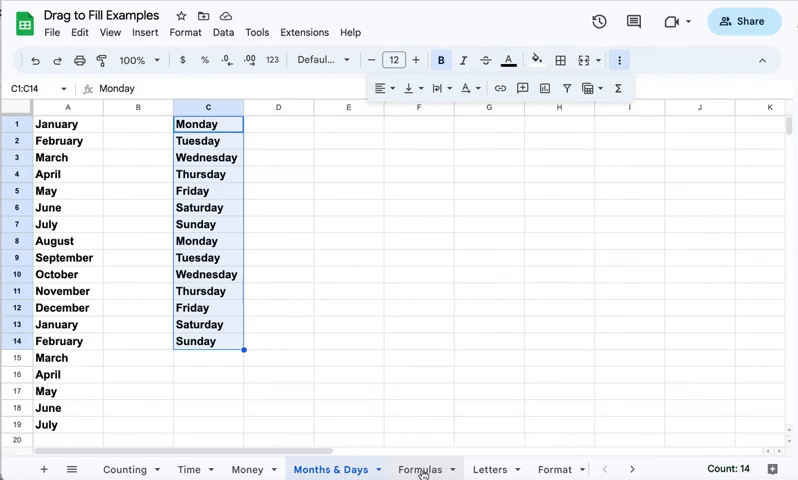
# On the Formulas sheet, SUM the cookies' counts into E2 and fill the totals down to E6.
pyautogui.click(418, 469)
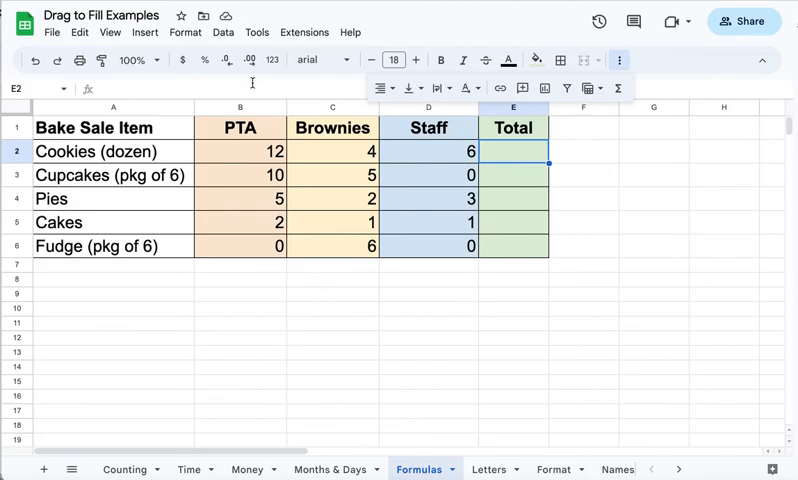
pyautogui.click(240, 151)
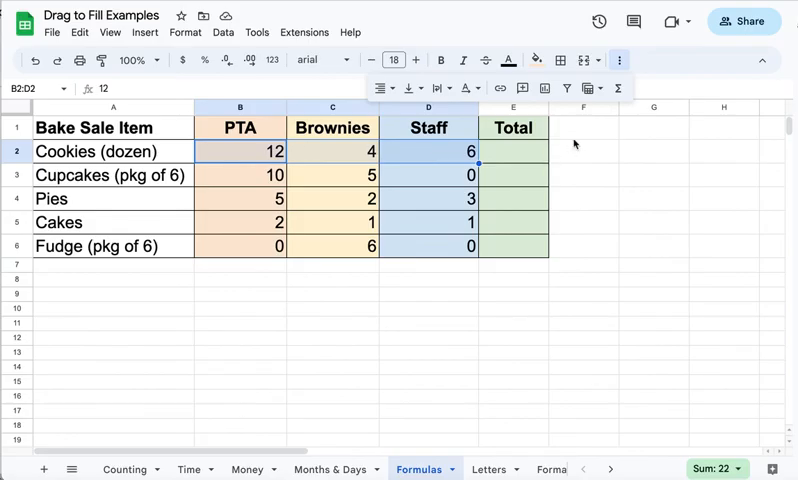
pyautogui.moveTo(619, 88)
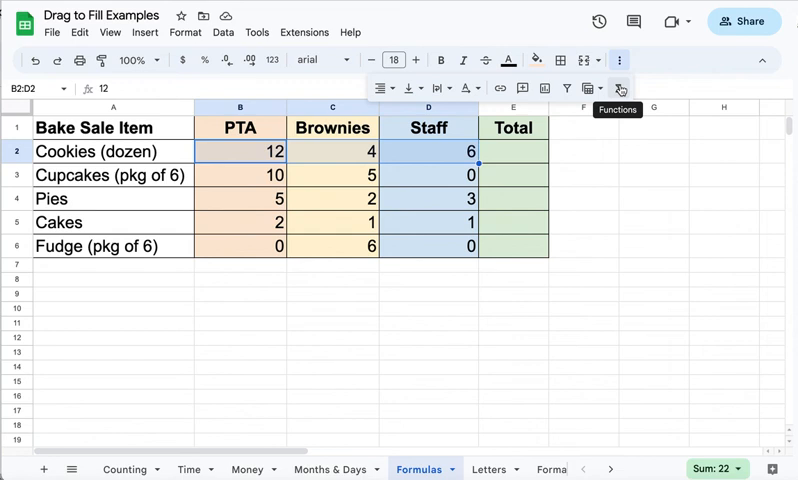
pyautogui.click(620, 88)
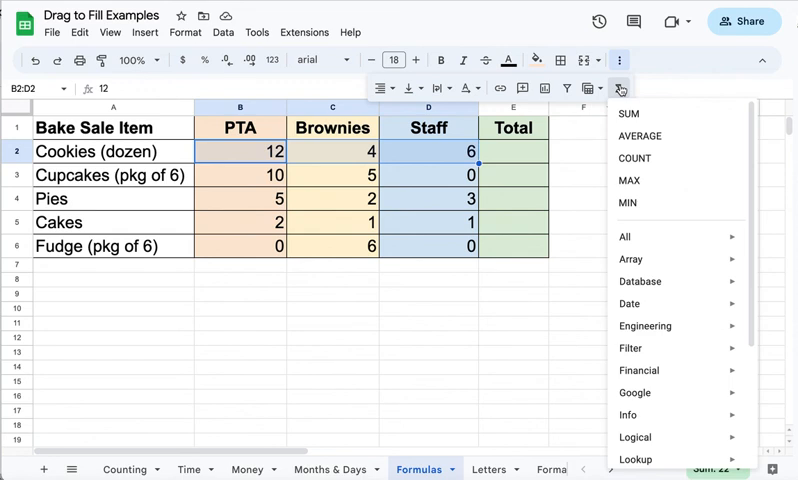
pyautogui.moveTo(628, 113)
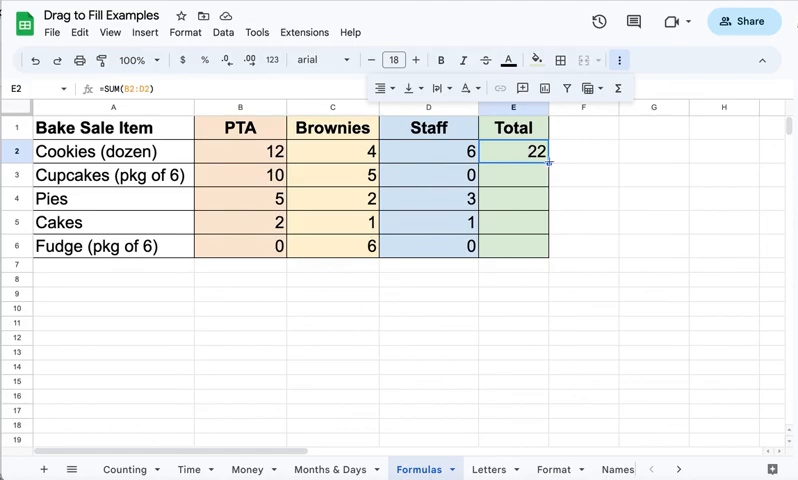
pyautogui.moveTo(545, 160); pyautogui.dragTo(545, 210)
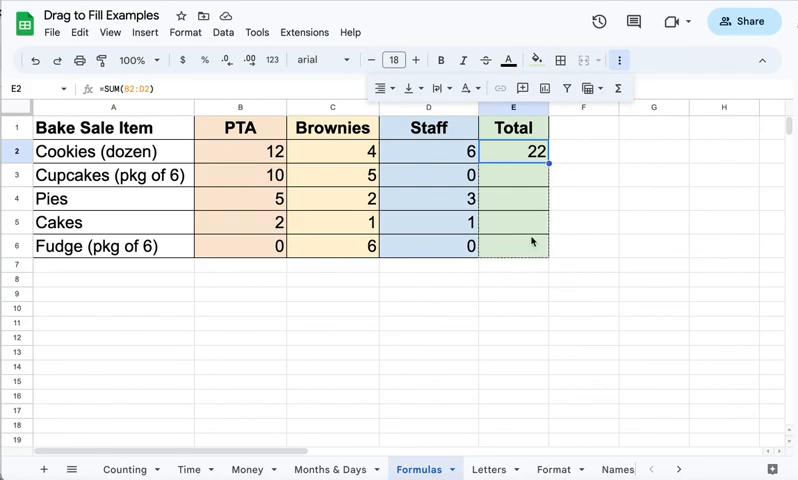
pyautogui.moveTo(546, 163); pyautogui.dragTo(546, 246)
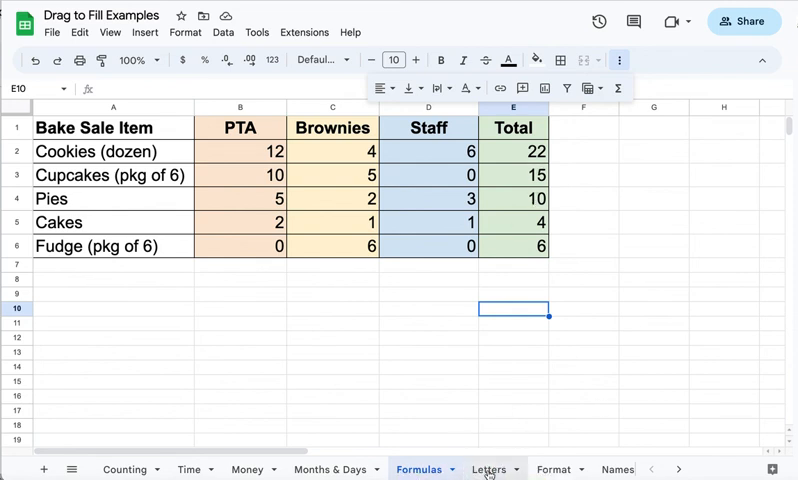
# On the Letters sheet, repeat the a–d pattern from A1:A4 down to row 17.
pyautogui.click(489, 469)
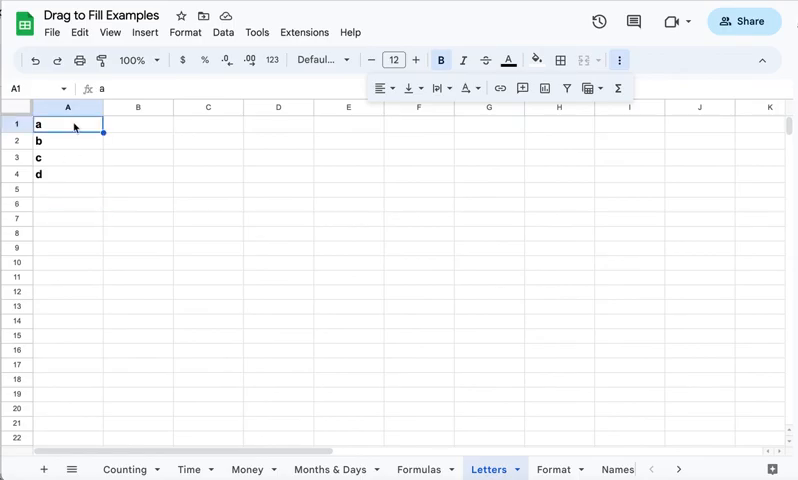
pyautogui.moveTo(81, 173)
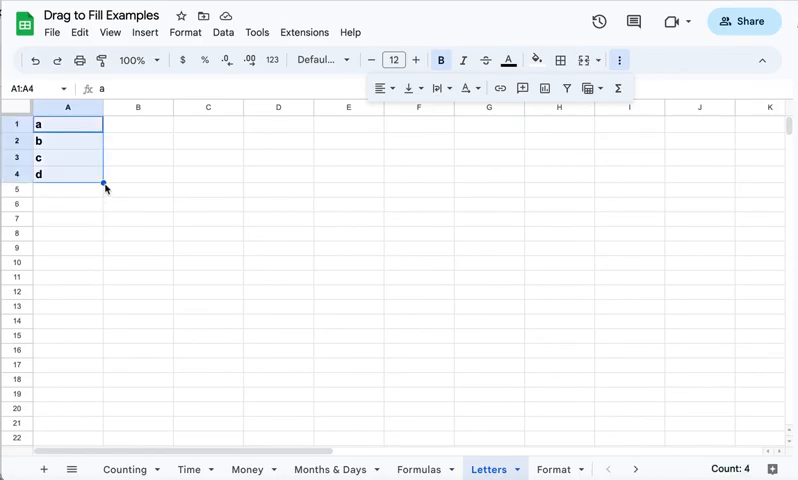
pyautogui.moveTo(104, 183); pyautogui.dragTo(92, 365)
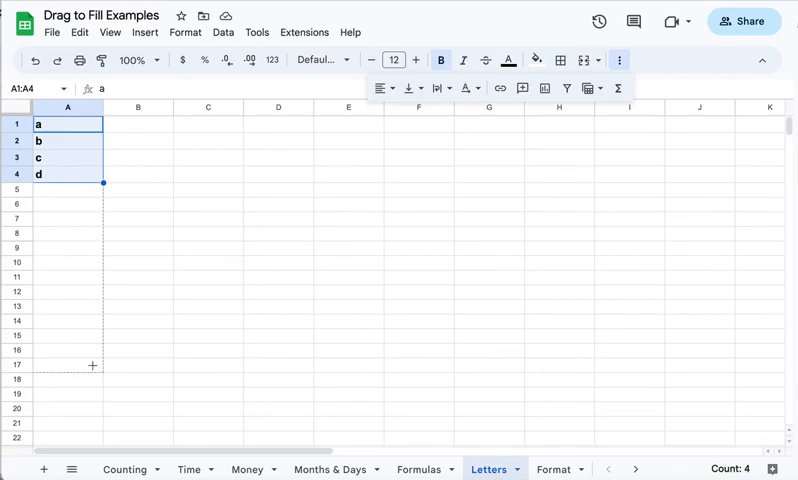
pyautogui.moveTo(104, 182); pyautogui.dragTo(104, 400)
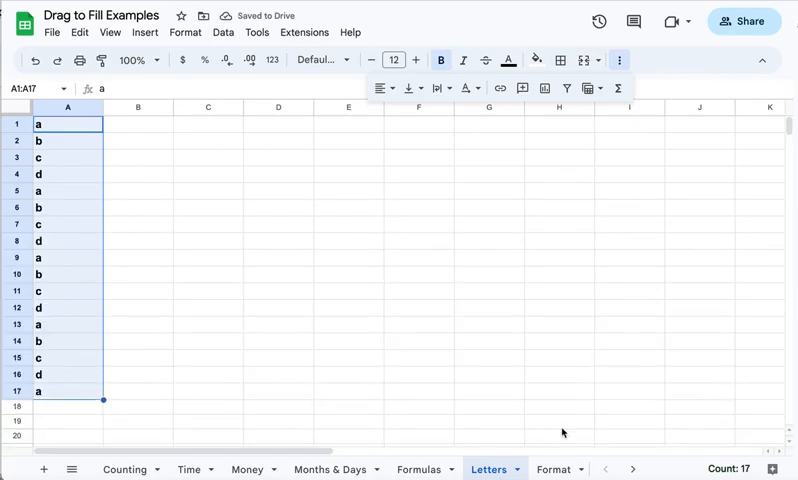
pyautogui.moveTo(545, 469)
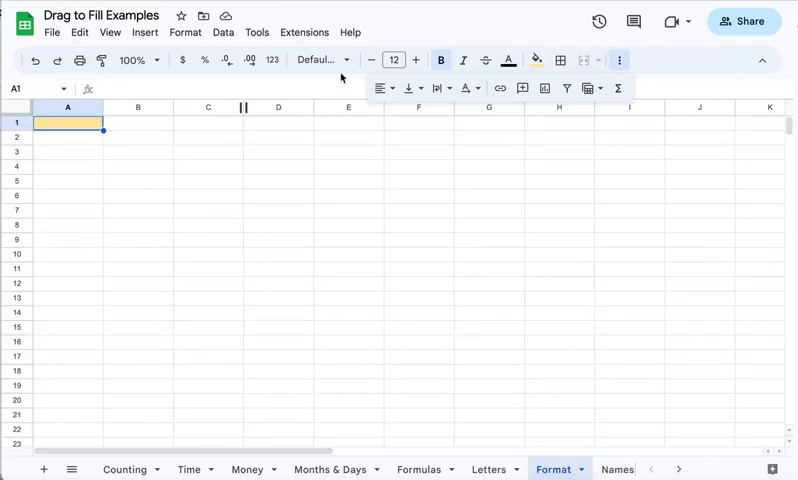
# Format A1 with a handwriting-style font at size 18 and enter 'Today'.
pyautogui.click(318, 60)
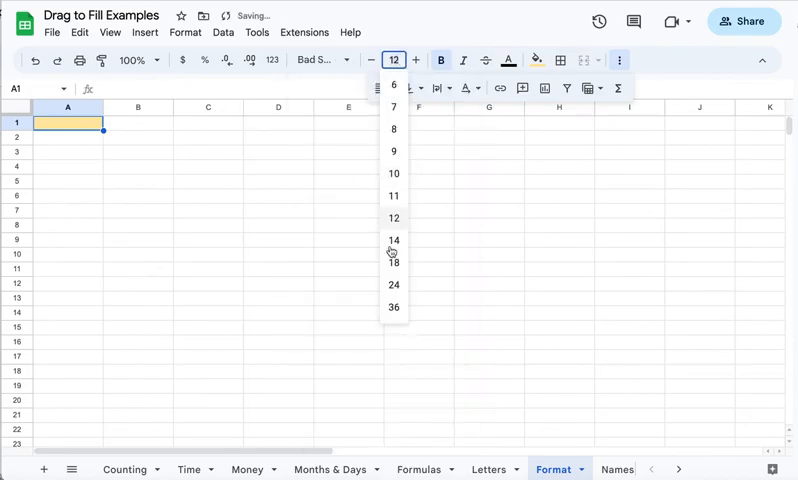
pyautogui.click(393, 262)
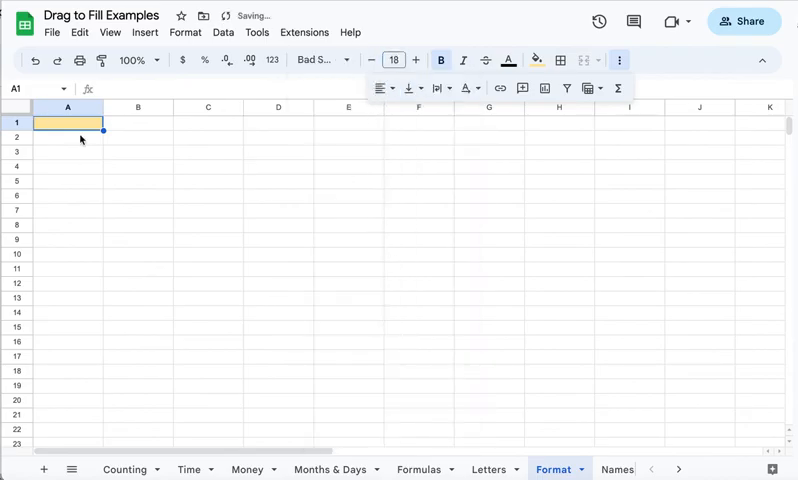
pyautogui.write('7')
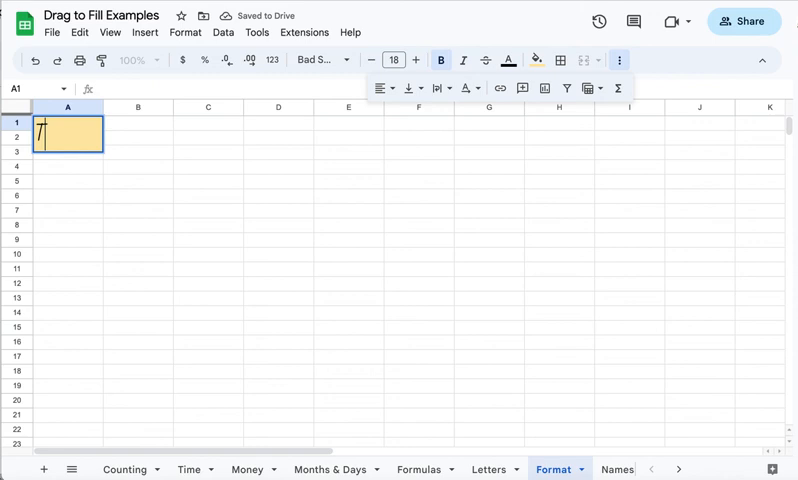
pyautogui.write('Today')
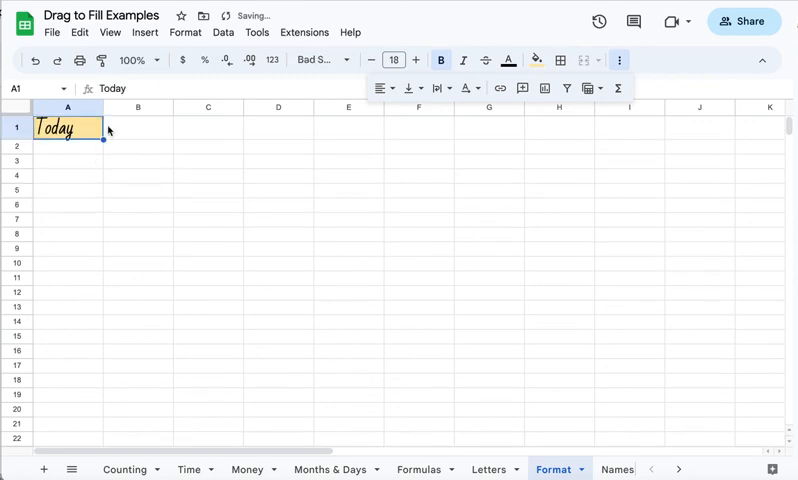
# Extend A1's yellow formatting across A1:F9, then enter 'Today' and 'Tomorrow' in the first row.
pyautogui.moveTo(102, 138); pyautogui.dragTo(102, 218)
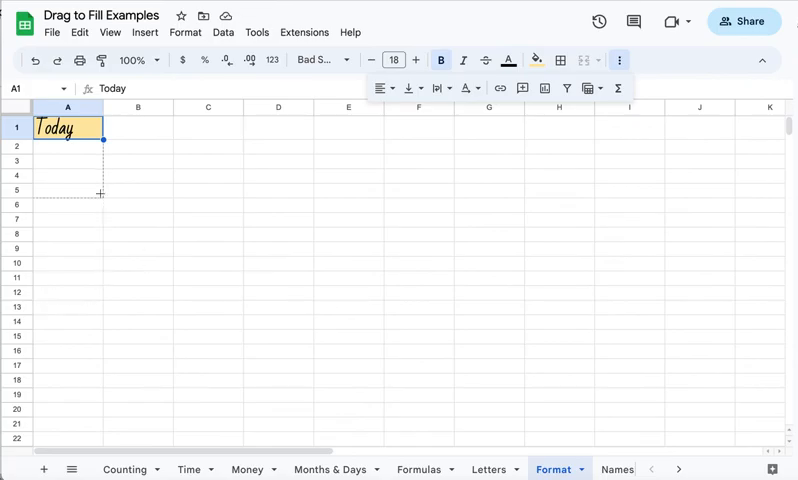
pyautogui.moveTo(102, 139); pyautogui.dragTo(102, 233)
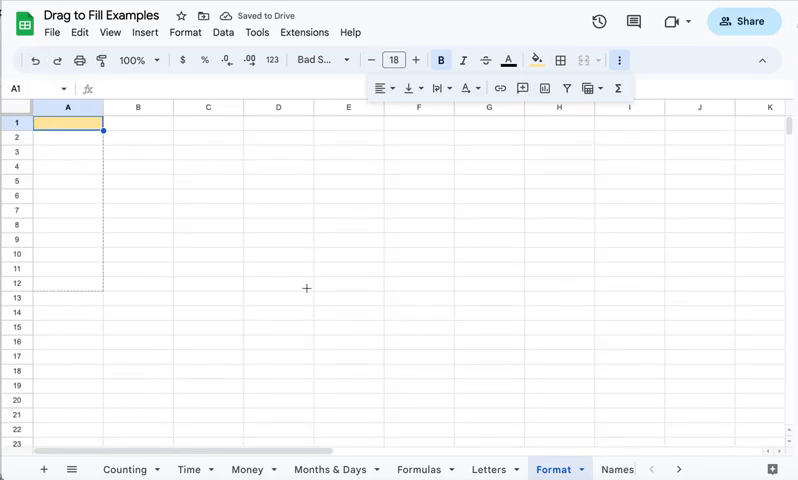
pyautogui.moveTo(67, 122); pyautogui.dragTo(67, 239)
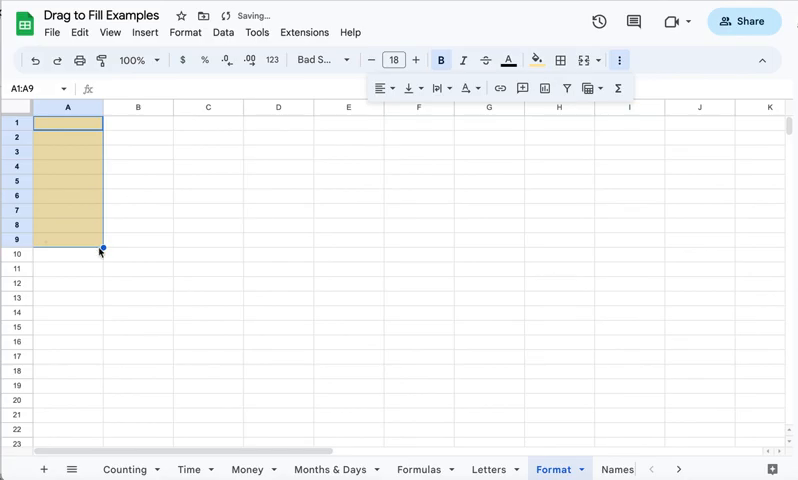
pyautogui.moveTo(100, 249); pyautogui.dragTo(453, 249)
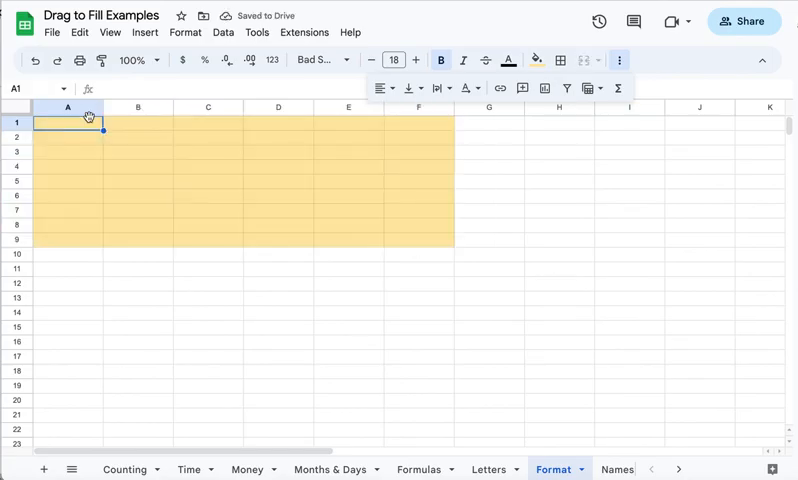
pyautogui.write('Today')
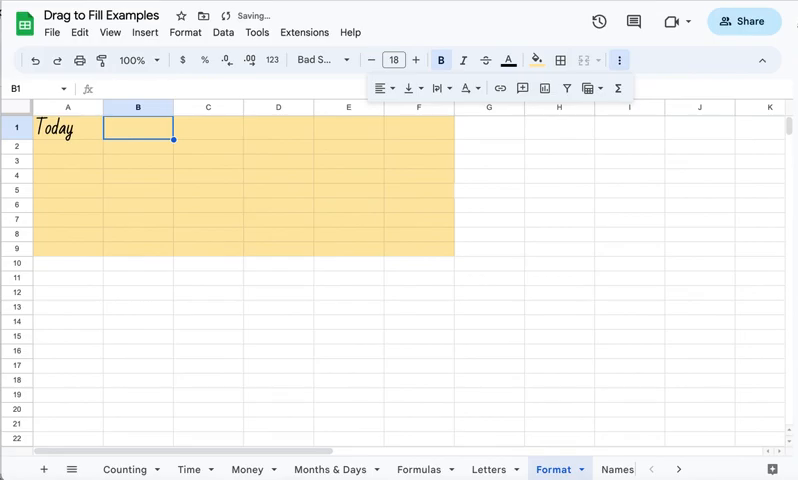
pyautogui.write('Tomoo')
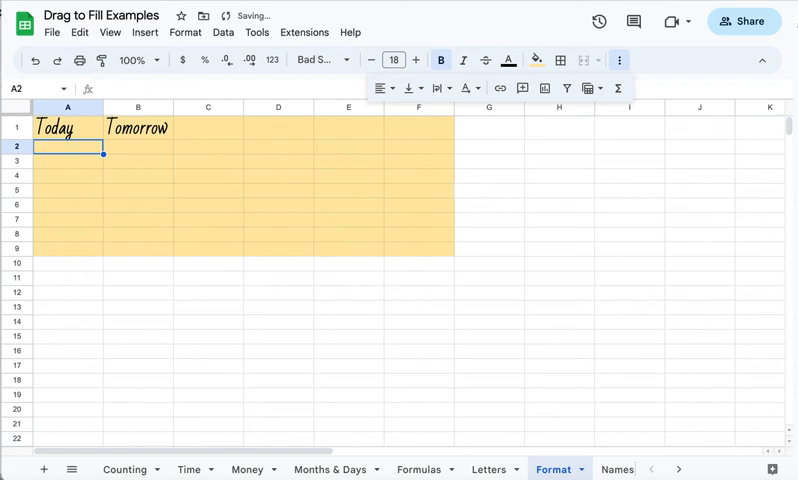
pyautogui.moveTo(403, 233)
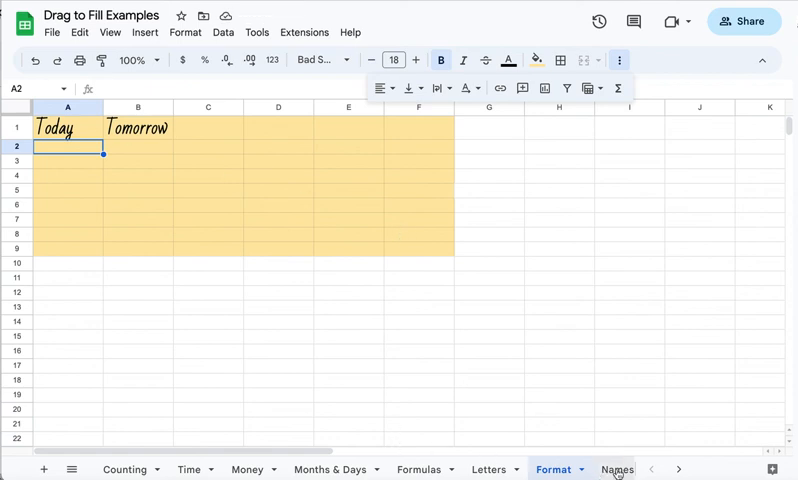
# On the Names sheet, enter 'Donald' and accept Smart Fill for all first names.
pyautogui.click(595, 469)
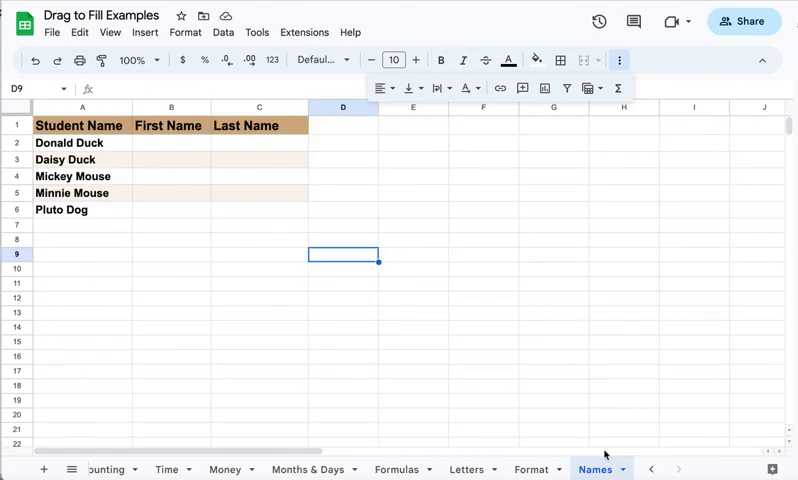
pyautogui.moveTo(545, 380)
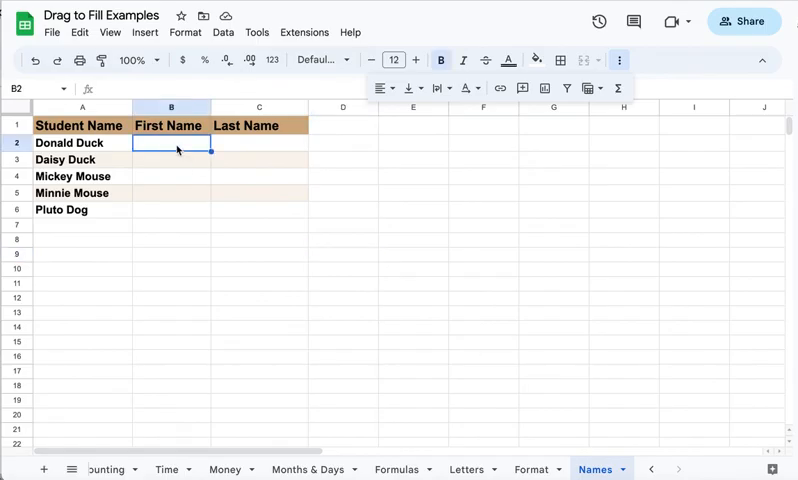
pyautogui.write('Donald')
pyautogui.click(172, 159)
pyautogui.write('Daisy')
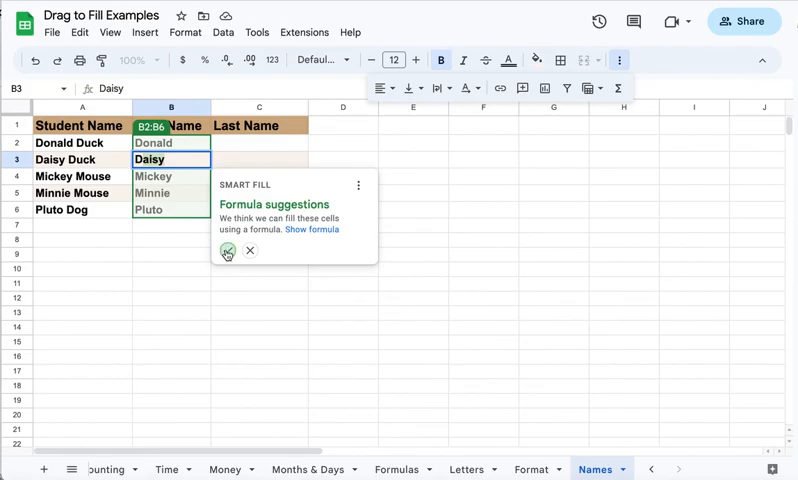
pyautogui.click(227, 251)
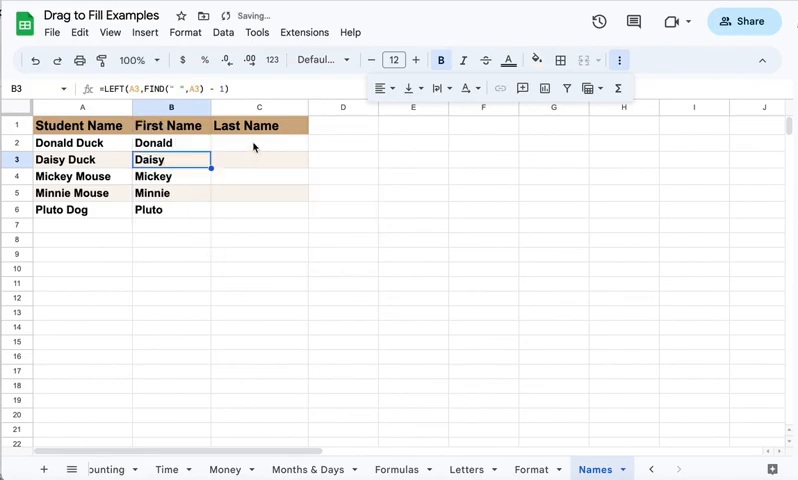
# Enter 'Duck' as the last name and accept Smart Fill for all last names.
pyautogui.write('Duck')
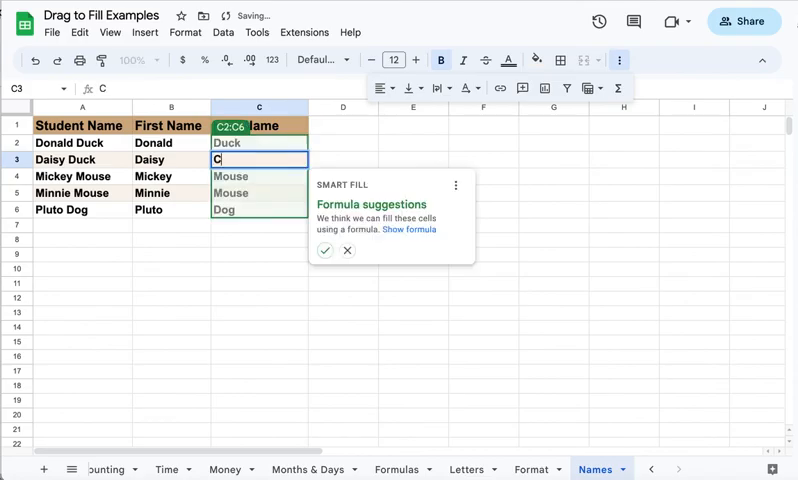
pyautogui.write('Duck')
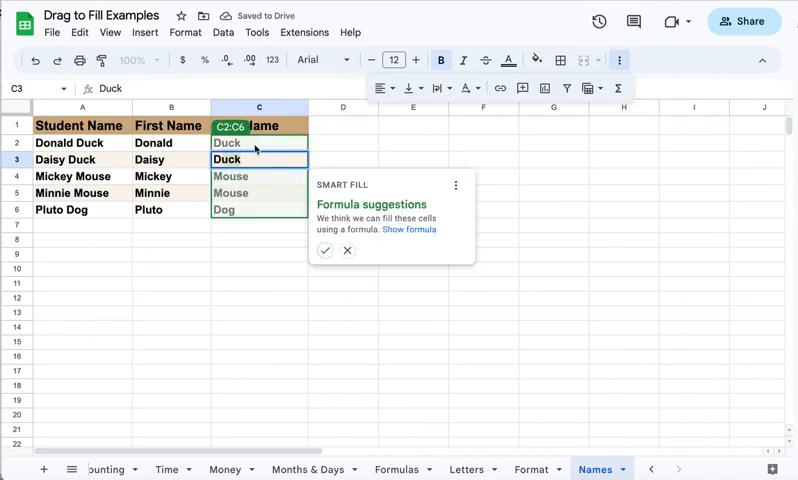
pyautogui.click(324, 250)
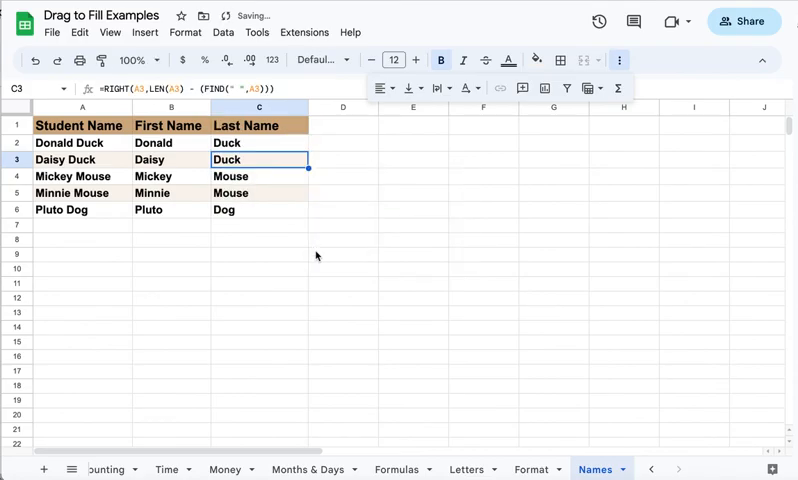